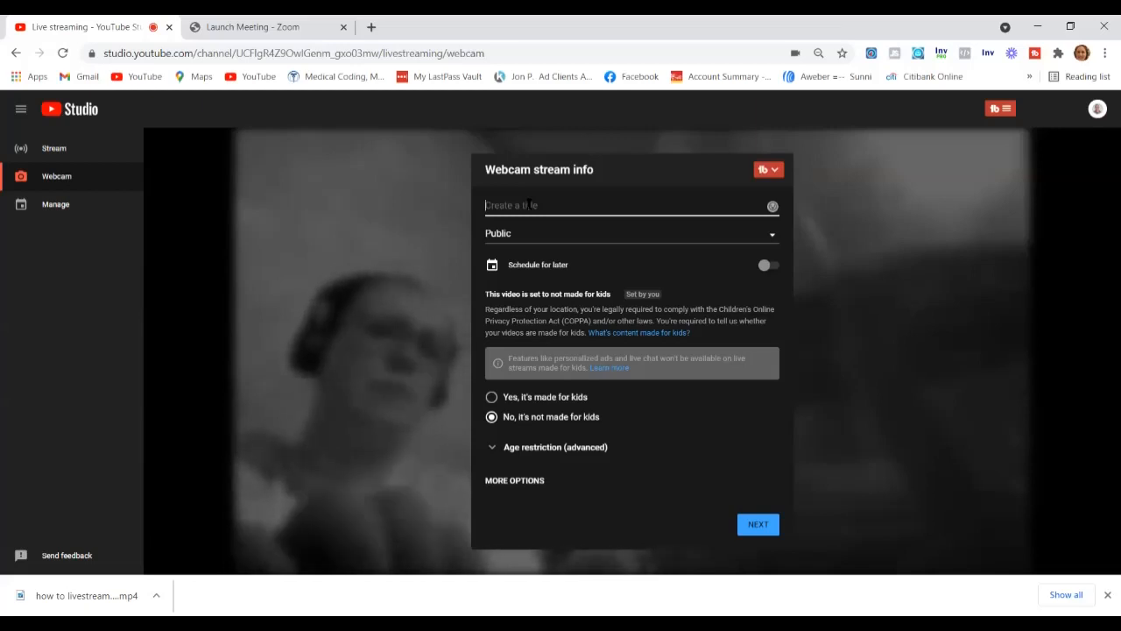
# - Enter the title 'Tuesday Night Livestream q&a Digital Marketing Hangout with Sunn...'
pyautogui.write('Tuesday')
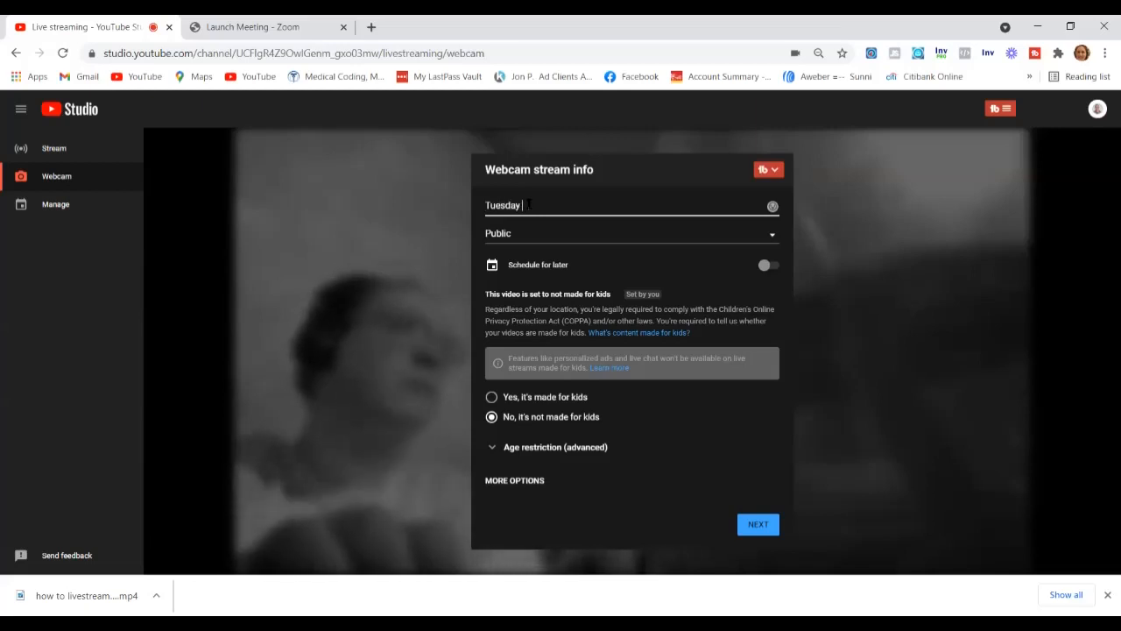
pyautogui.write('Night Livestre')
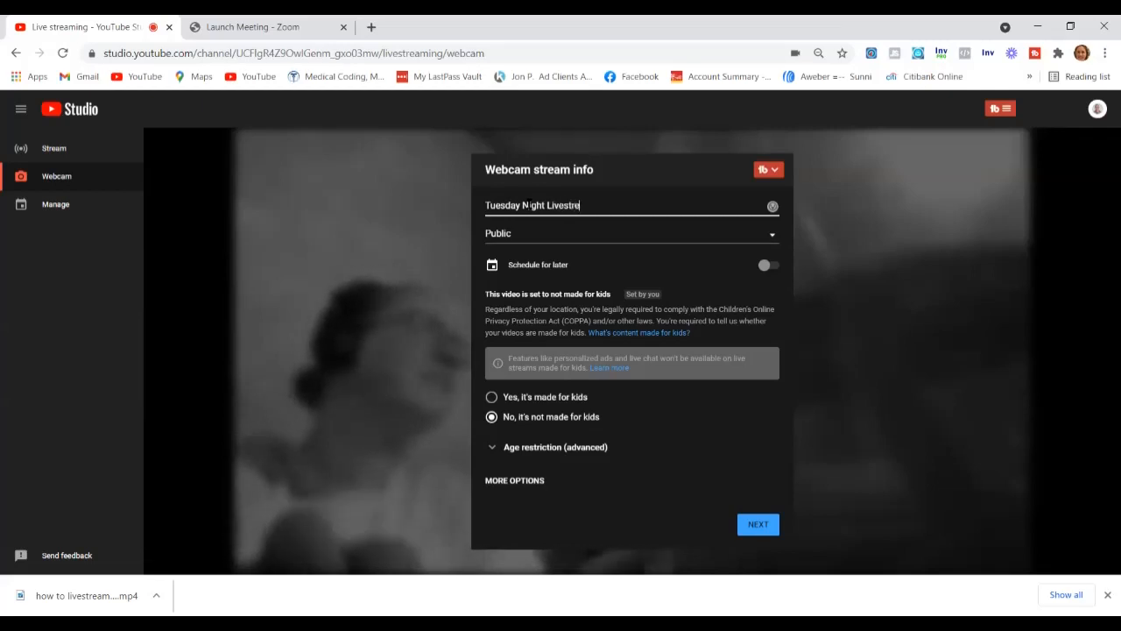
pyautogui.write('am')
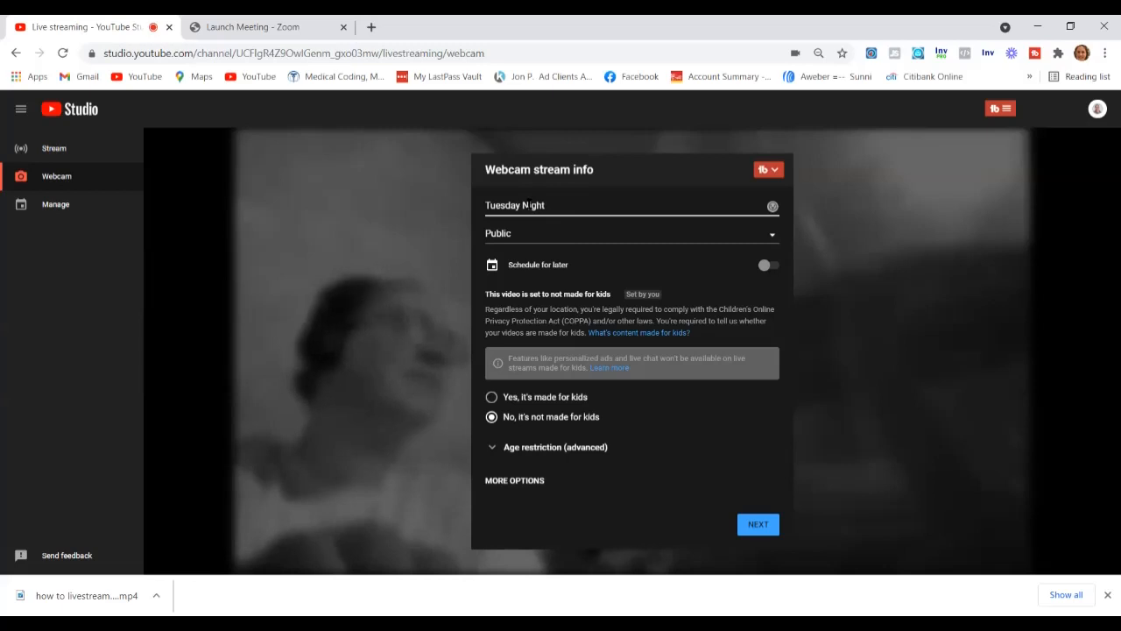
pyautogui.write('q&a')
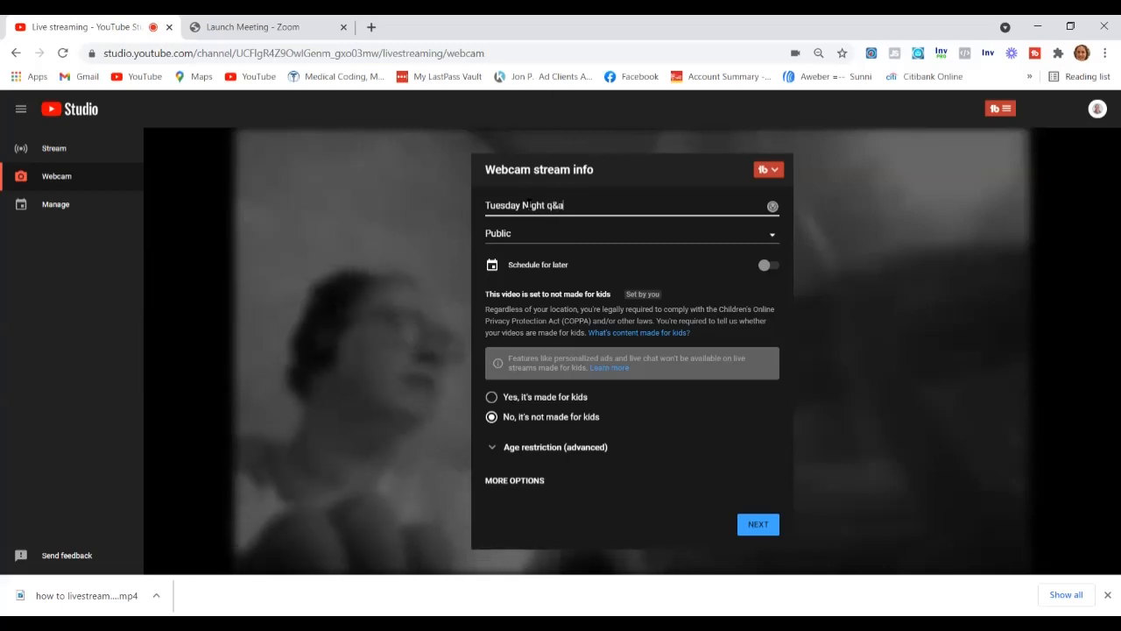
pyautogui.write('Digital MArketi')
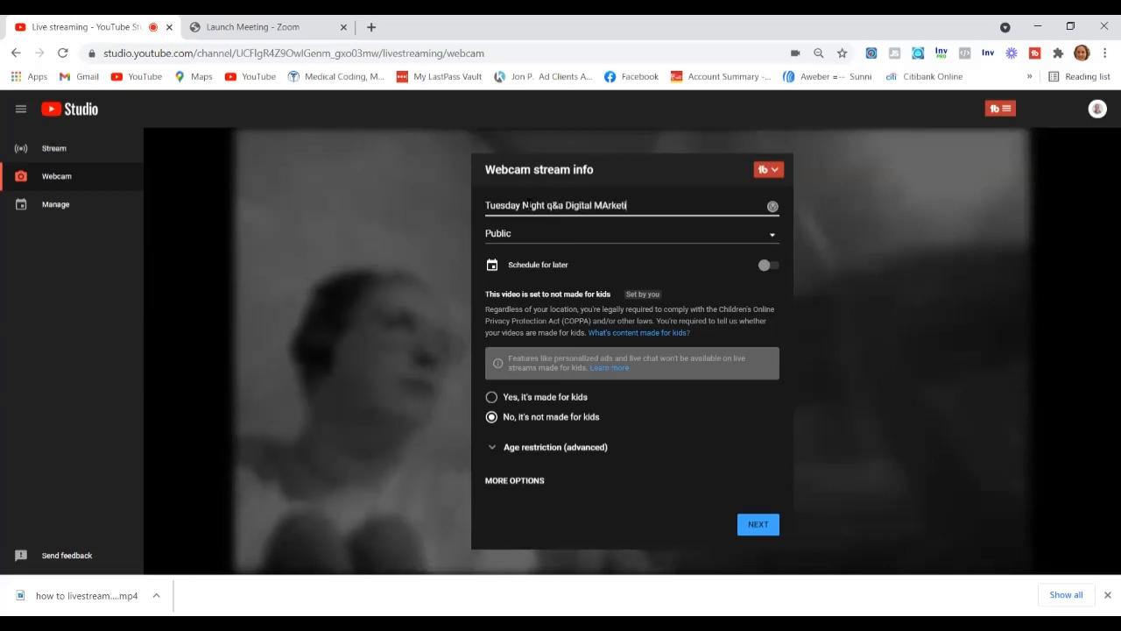
pyautogui.write('ng Hangou')
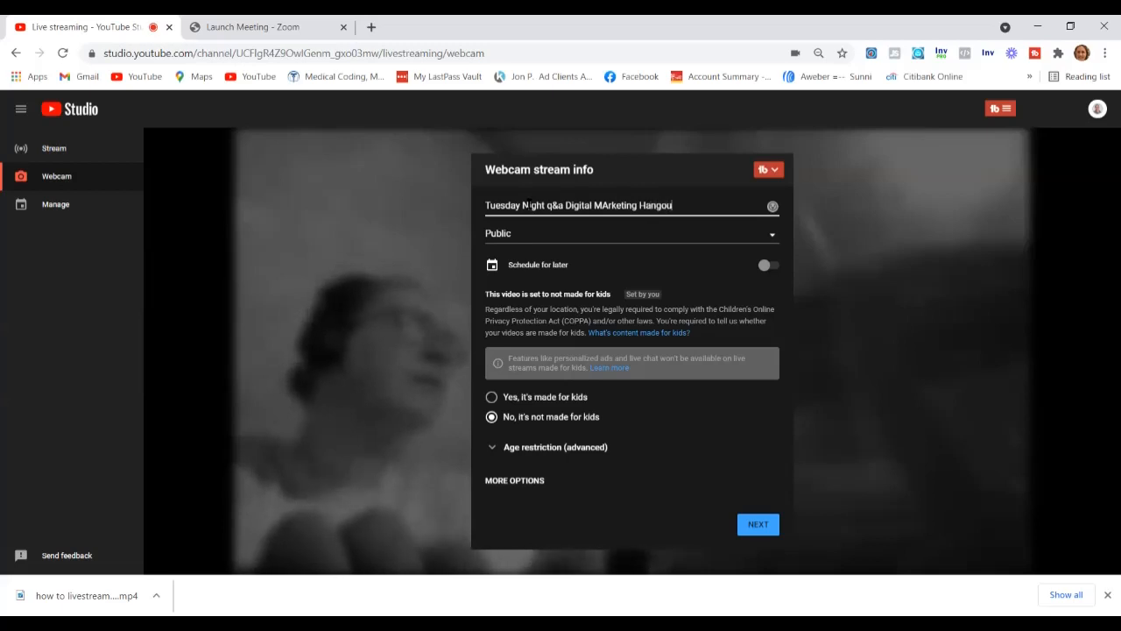
pyautogui.write('with Sunni')
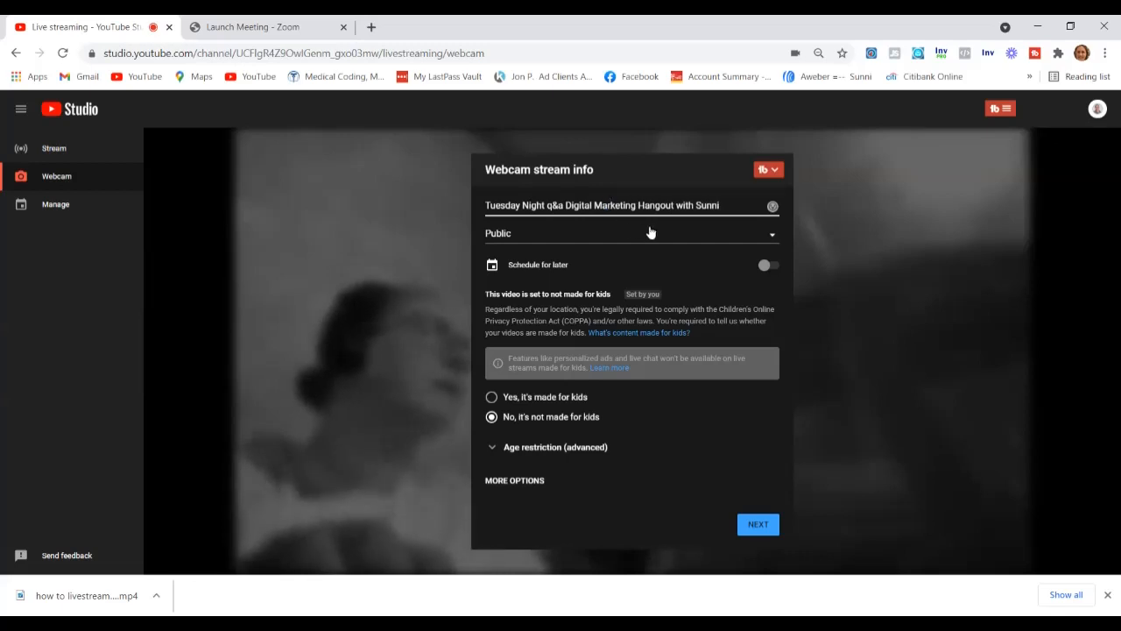
pyautogui.click(631, 233)
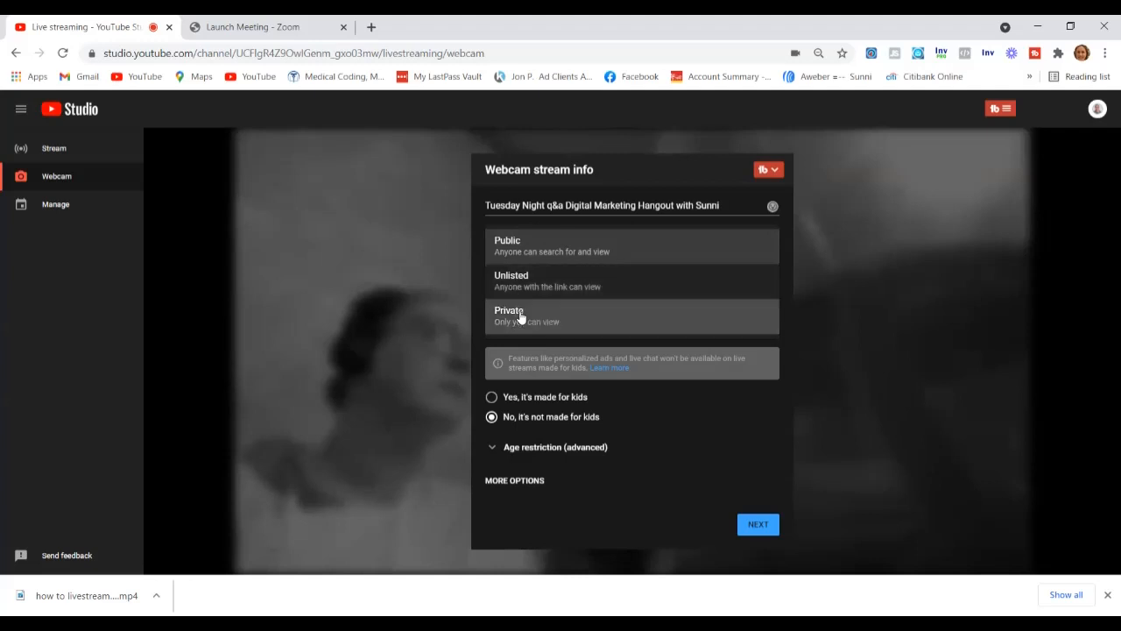
pyautogui.moveTo(518, 322)
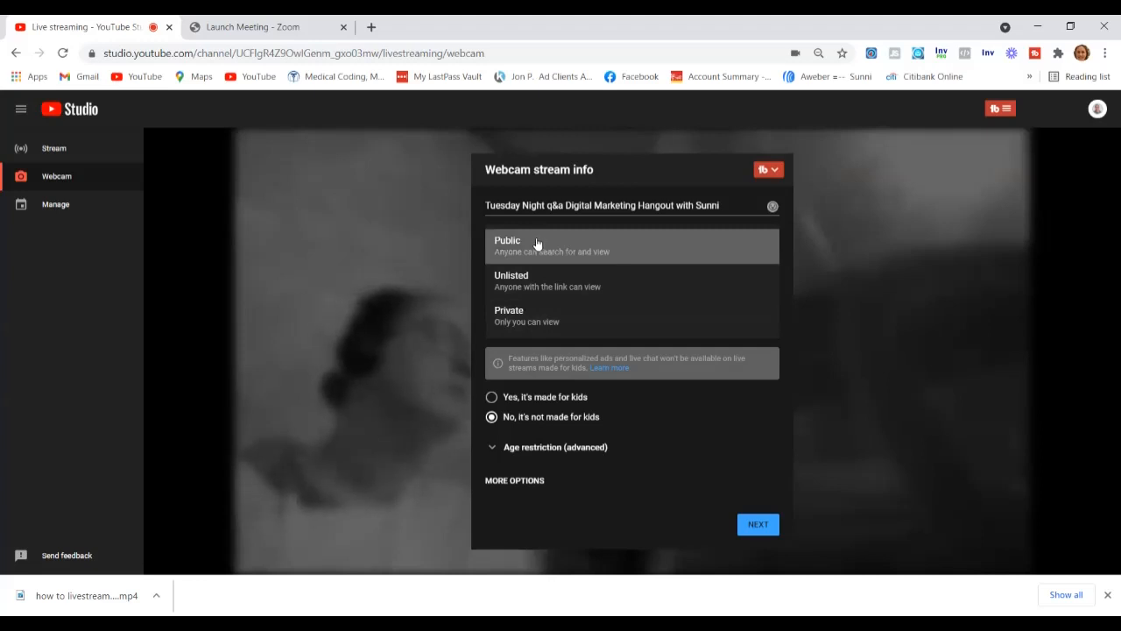
pyautogui.click(507, 246)
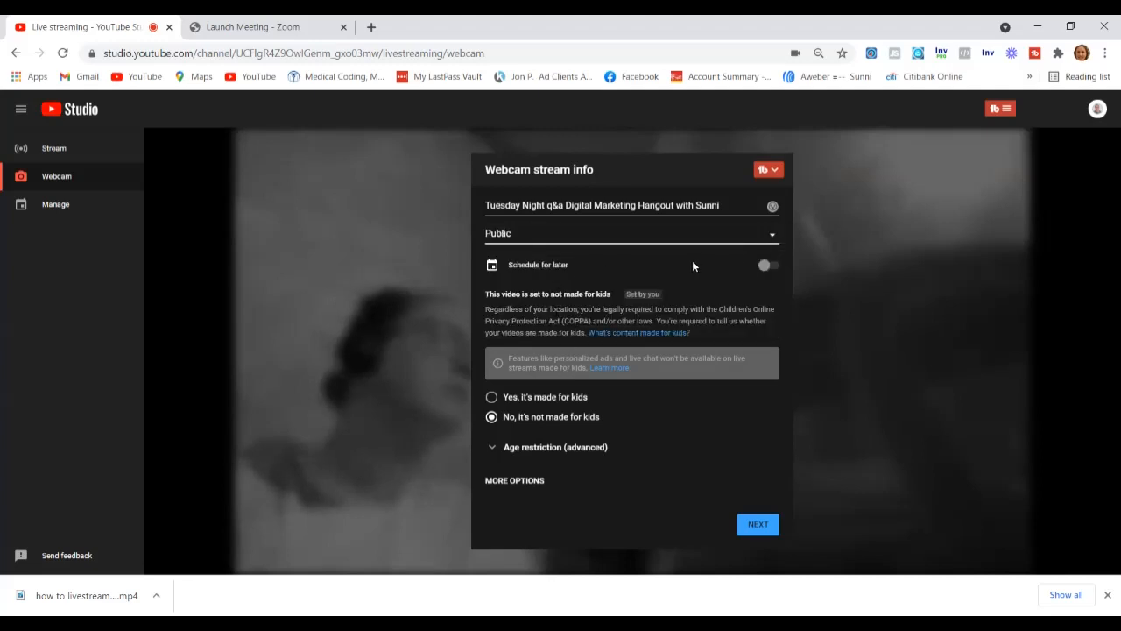
# - Schedule the stream for later on August 10 at 10:30 PM
pyautogui.click(765, 265)
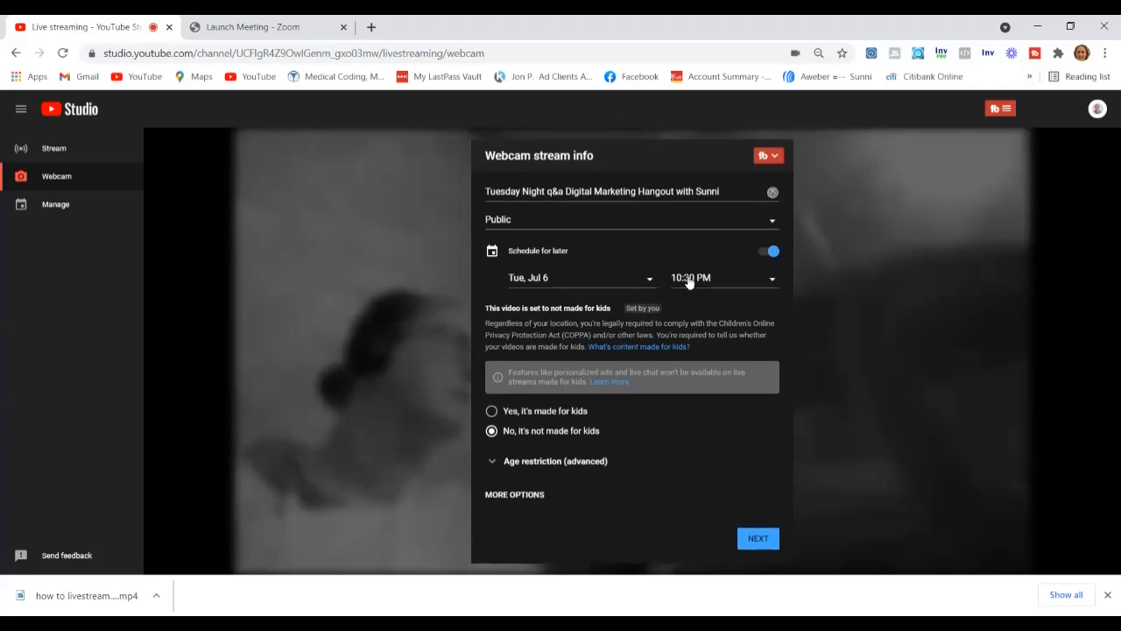
pyautogui.click(722, 277)
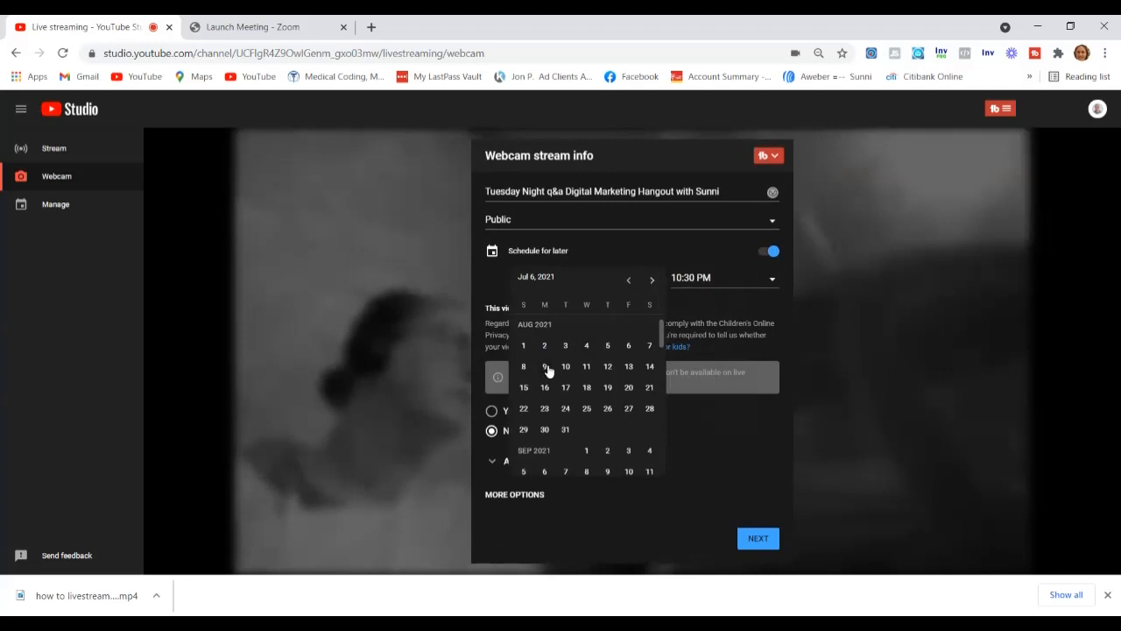
pyautogui.click(565, 366)
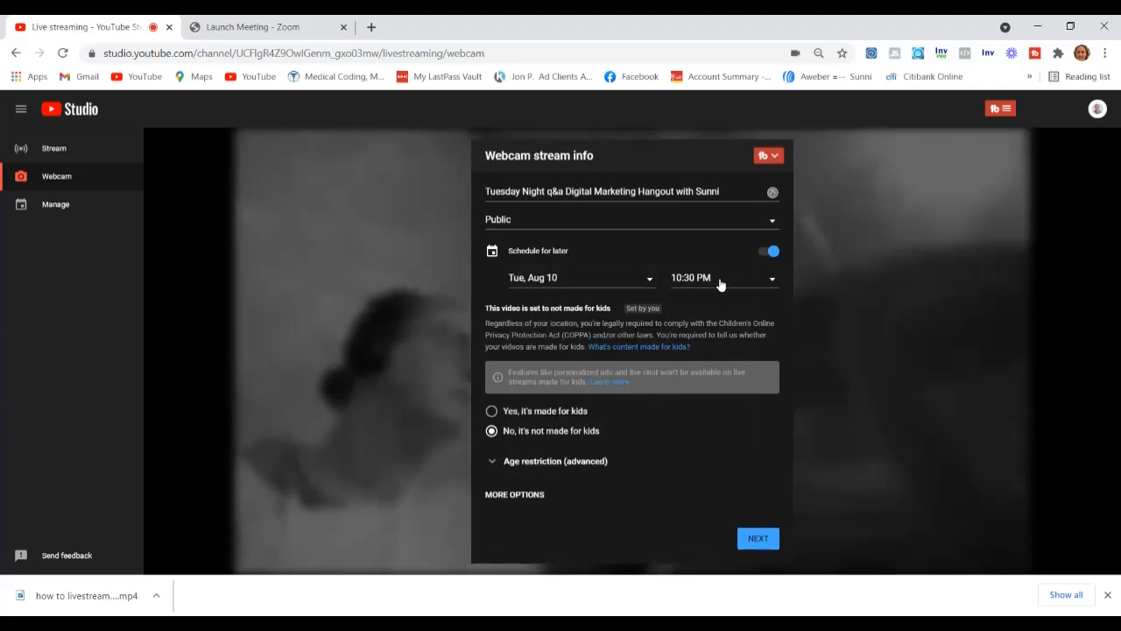
pyautogui.click(722, 277)
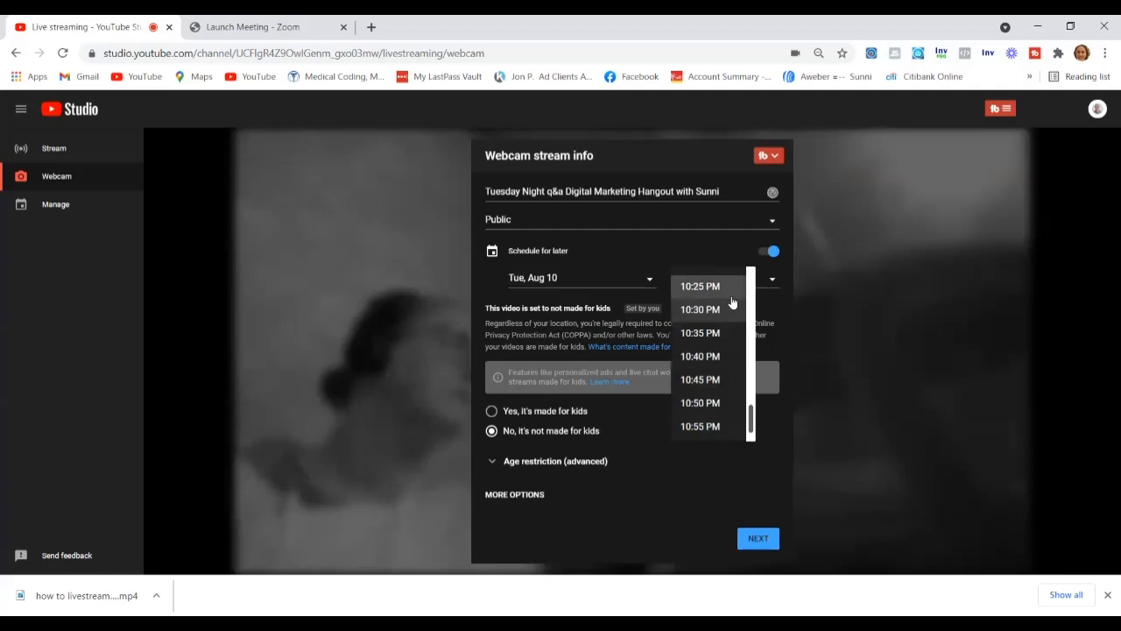
pyautogui.click(700, 309)
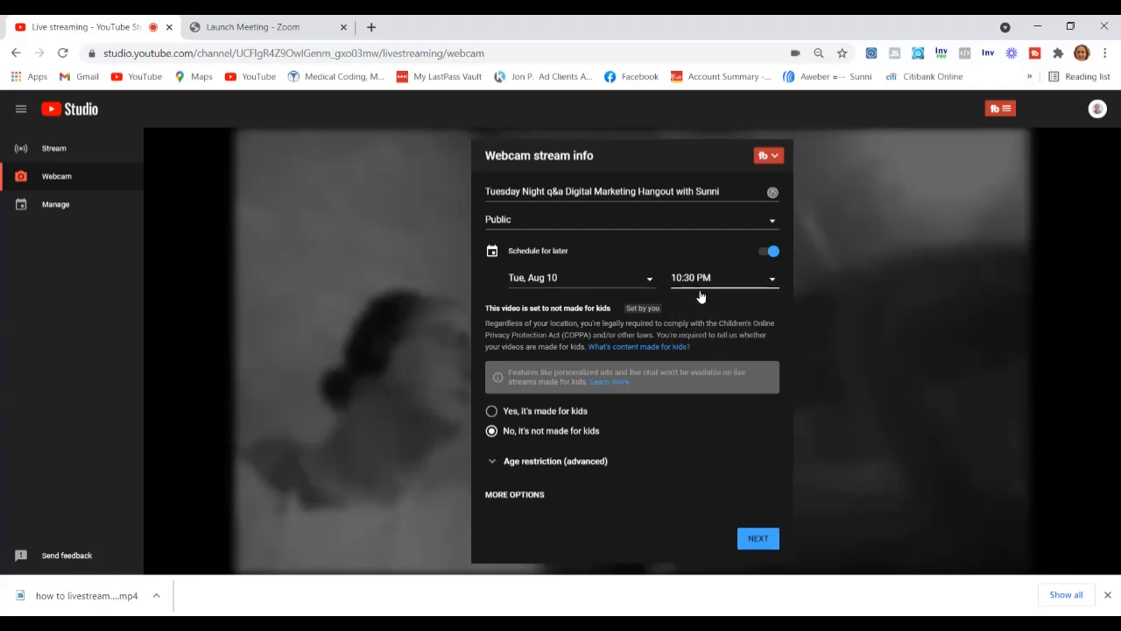
pyautogui.moveTo(545, 289)
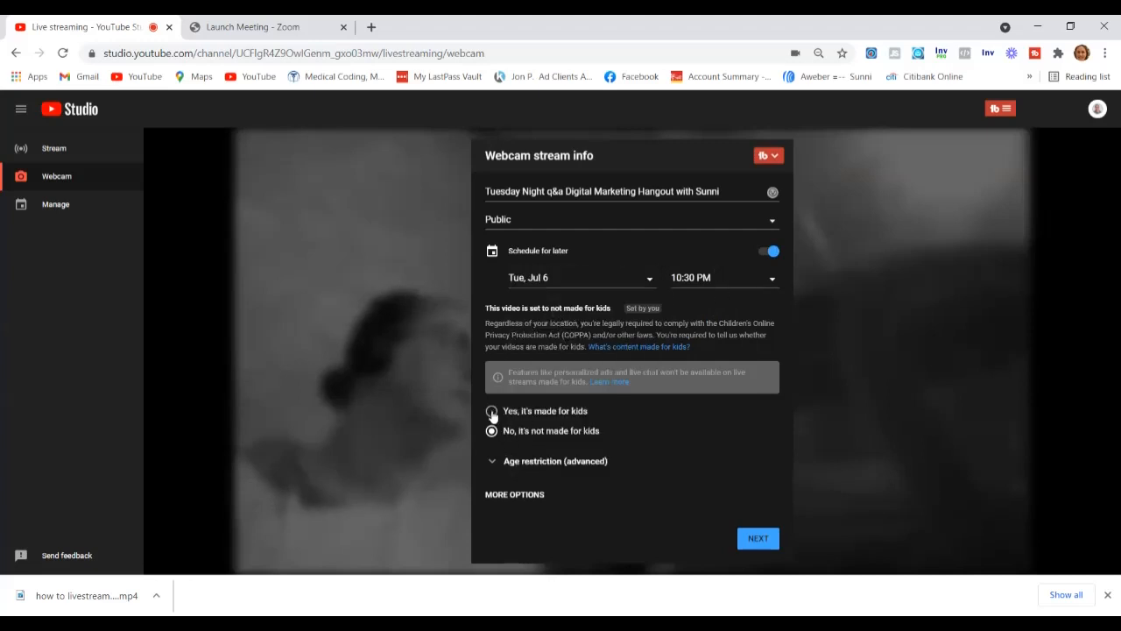
pyautogui.click(491, 411)
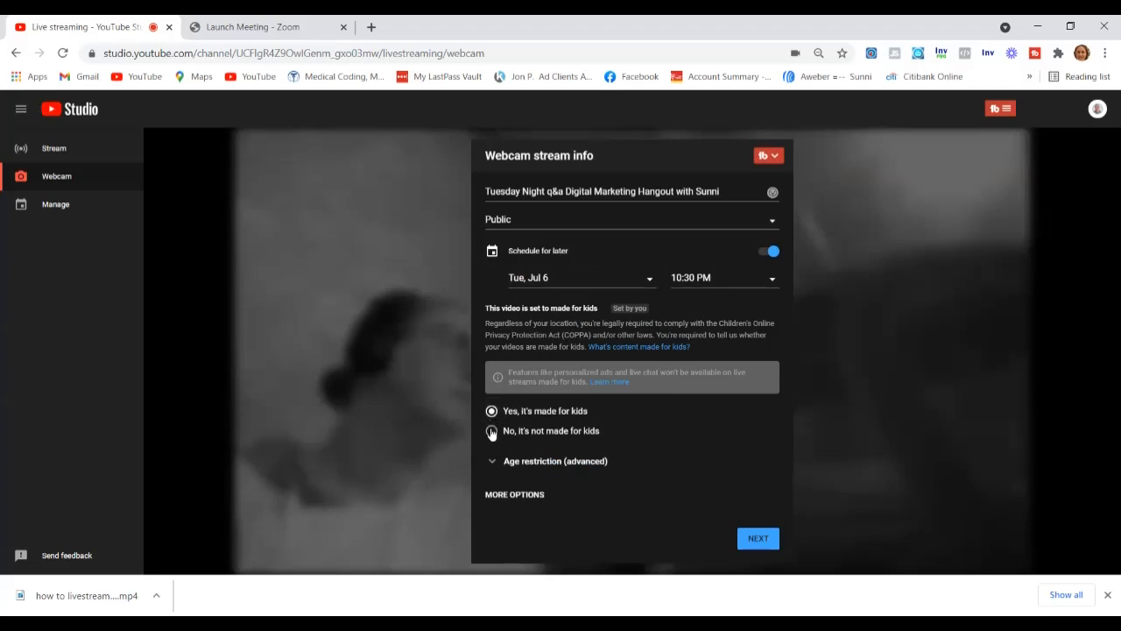
pyautogui.click(491, 430)
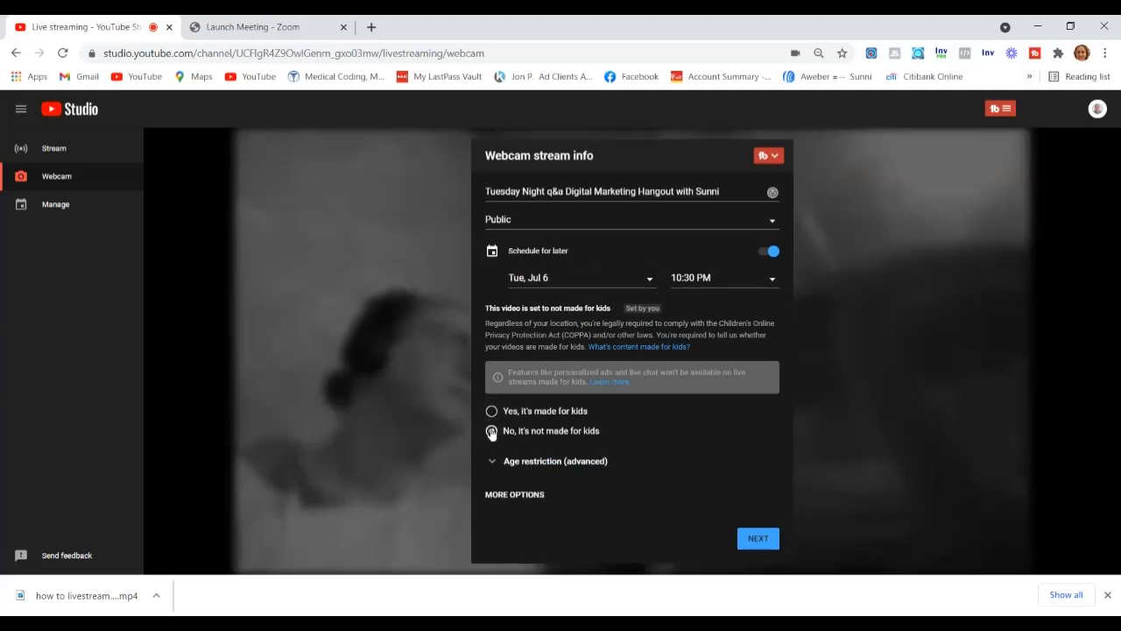
pyautogui.click(491, 430)
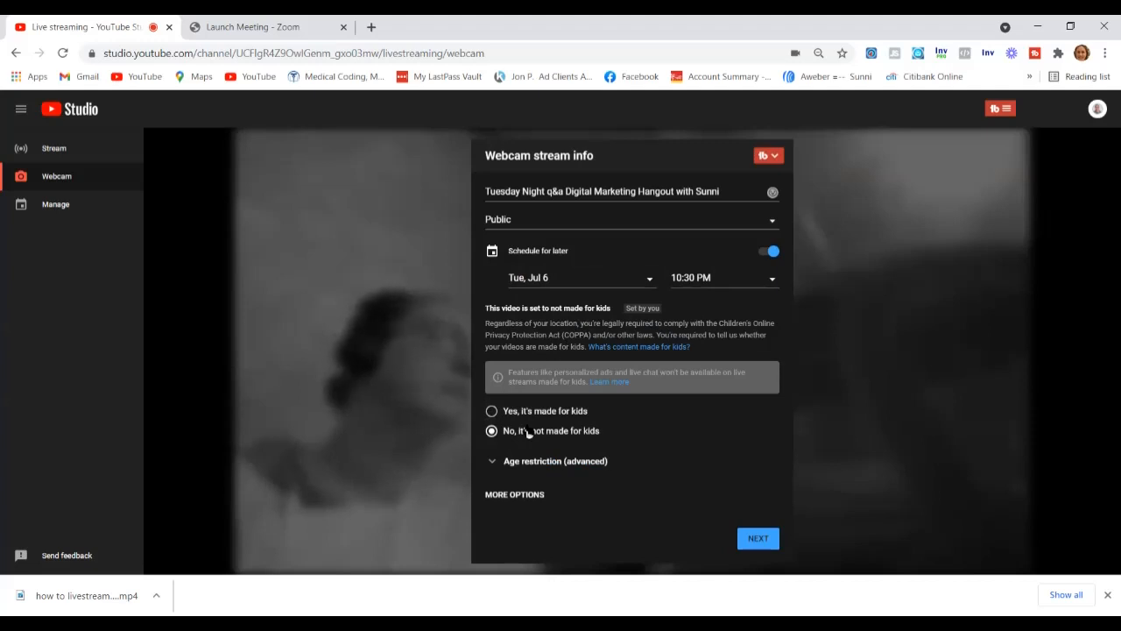
pyautogui.moveTo(492, 461)
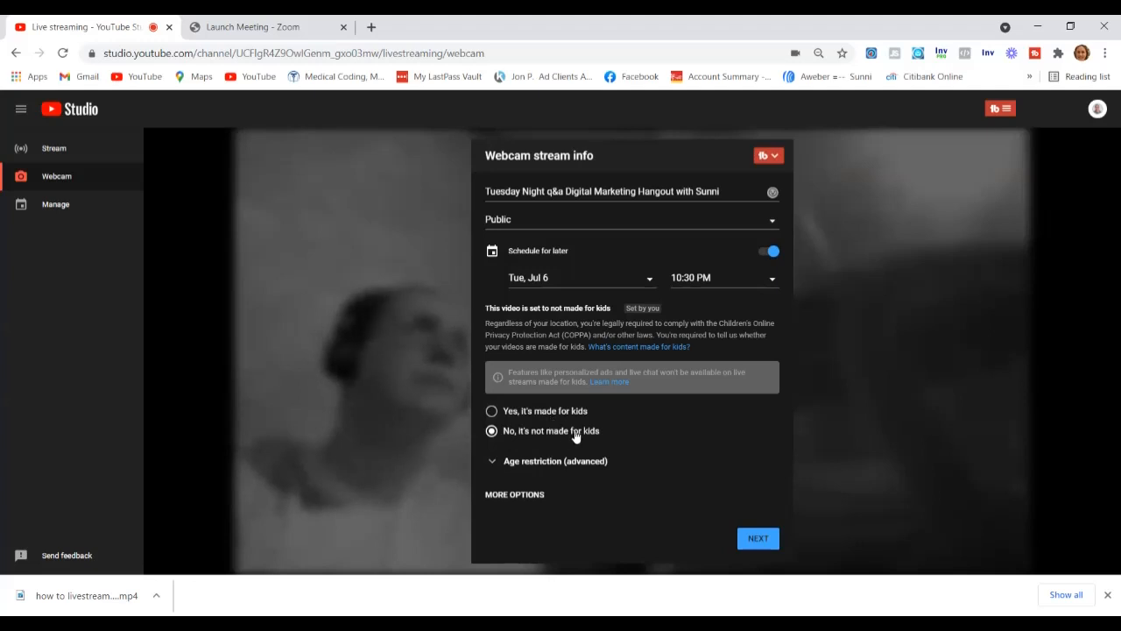
pyautogui.moveTo(541, 438)
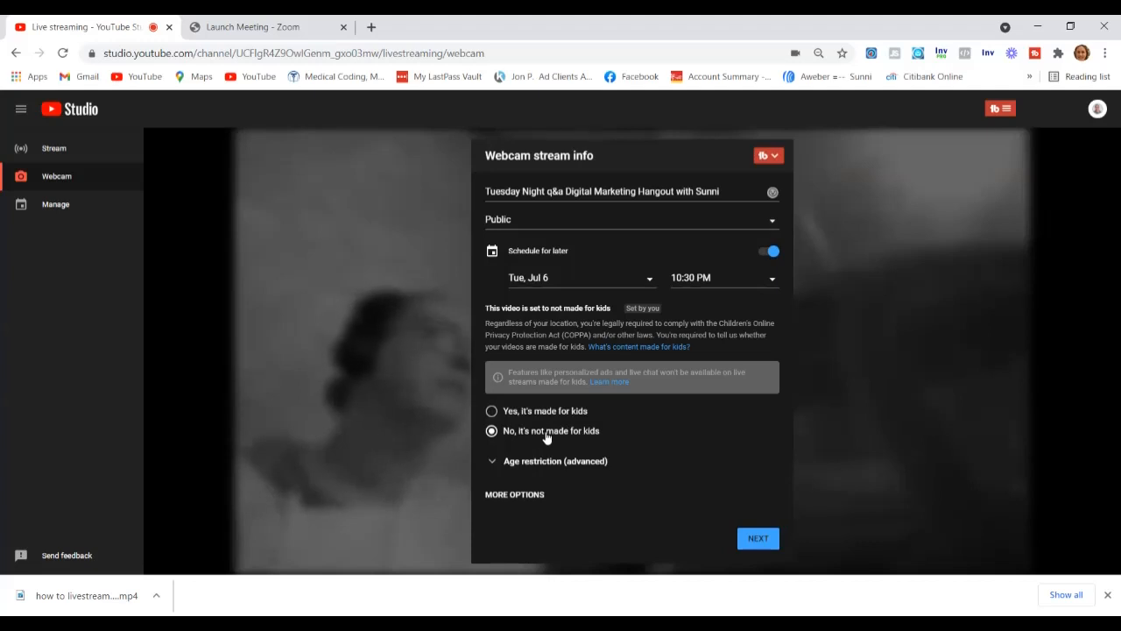
pyautogui.moveTo(494, 411)
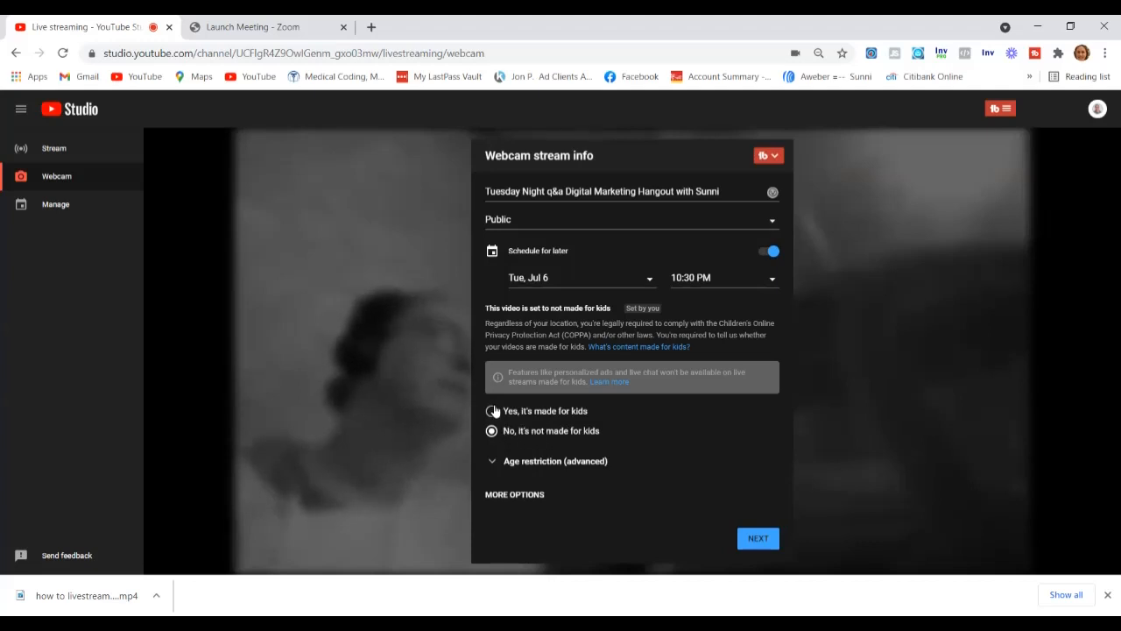
pyautogui.click(491, 411)
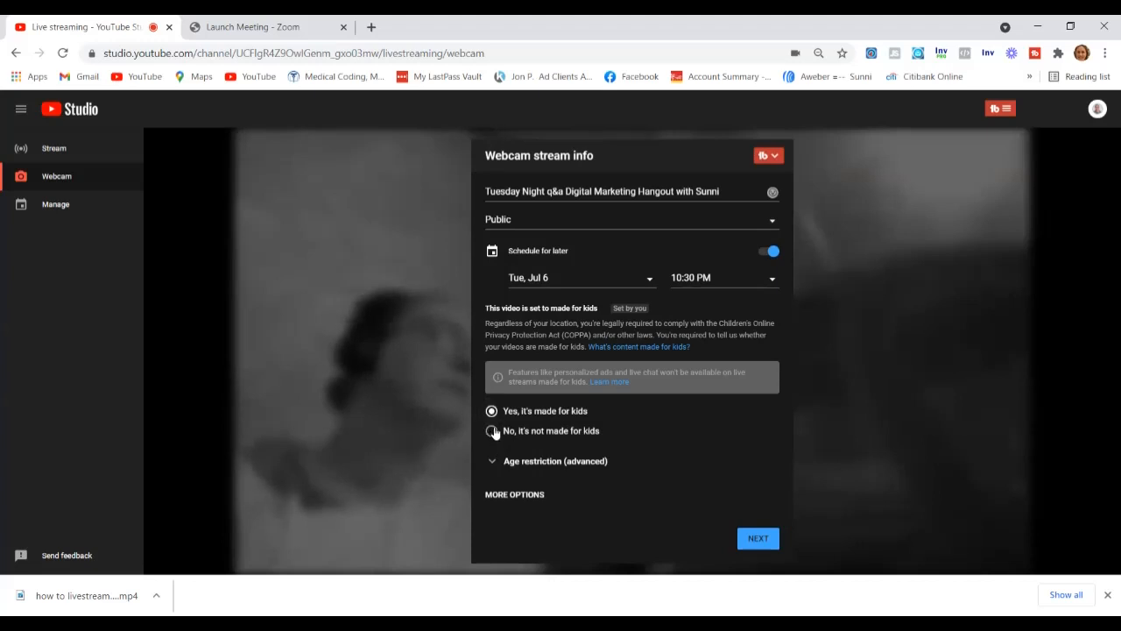
pyautogui.click(492, 430)
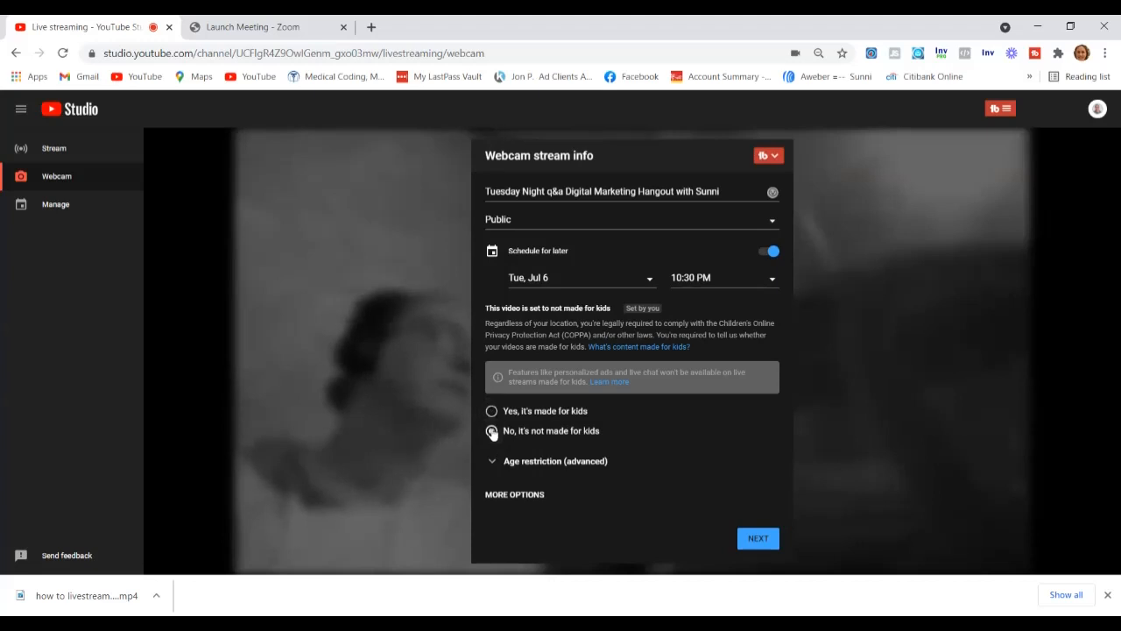
pyautogui.click(491, 430)
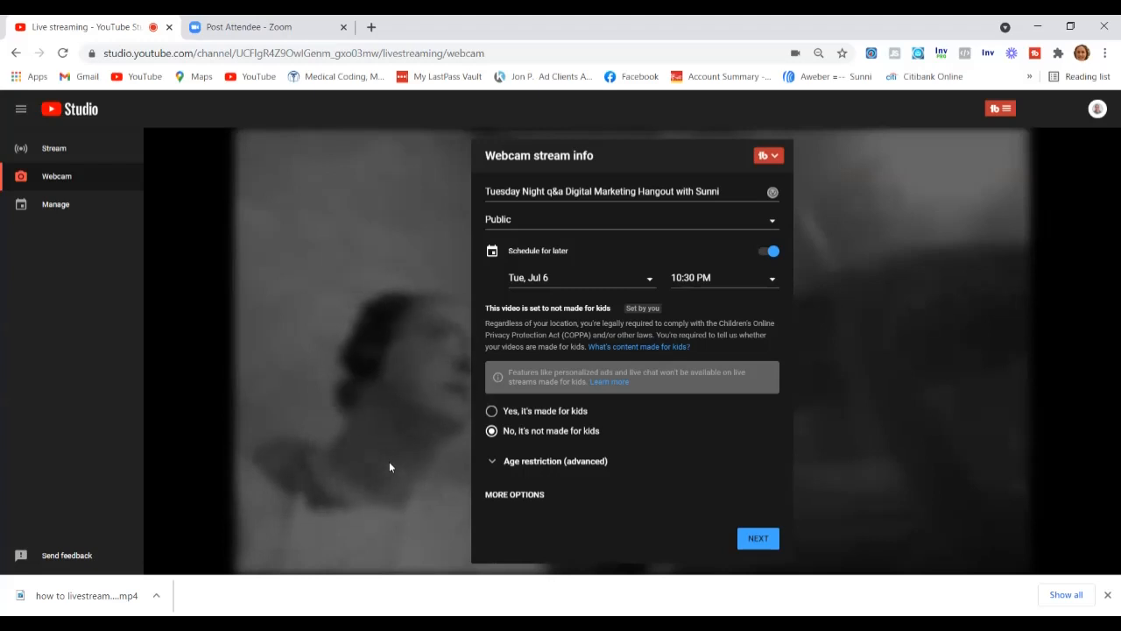
pyautogui.moveTo(497, 386)
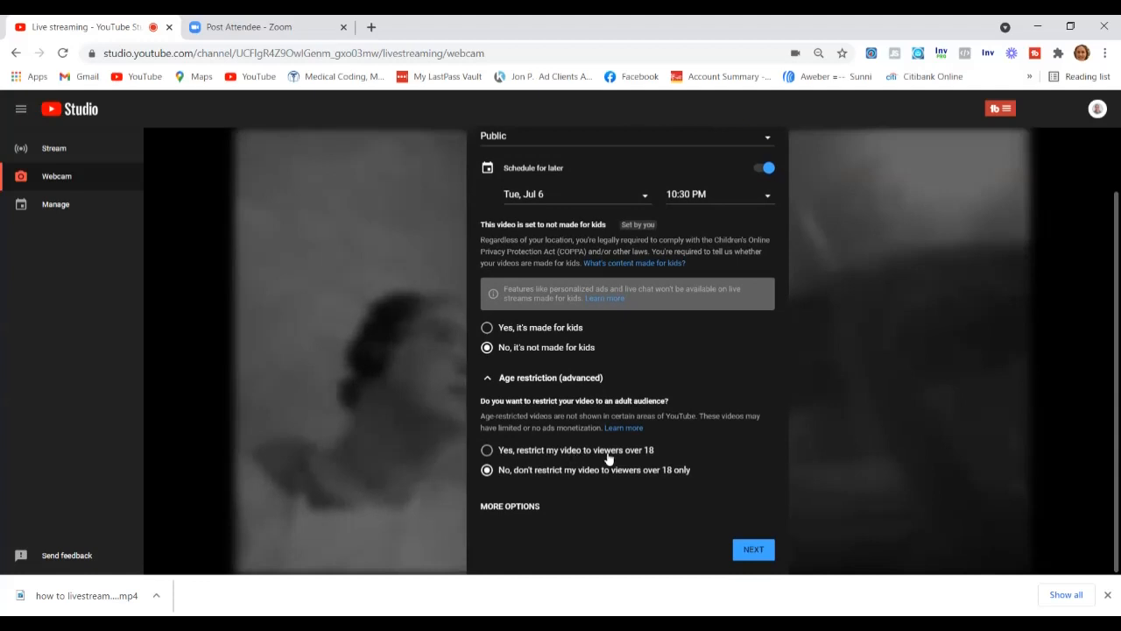
# - Try the over-18 restriction, then leave the stream set to 'No, don't restrict'
pyautogui.click(487, 449)
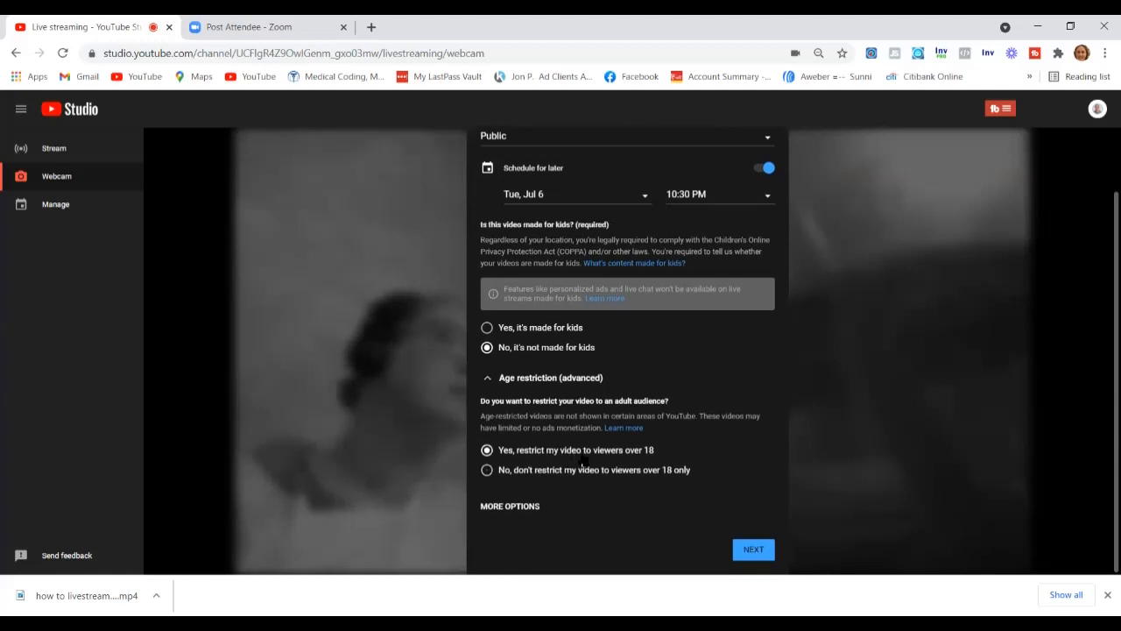
pyautogui.moveTo(569, 475)
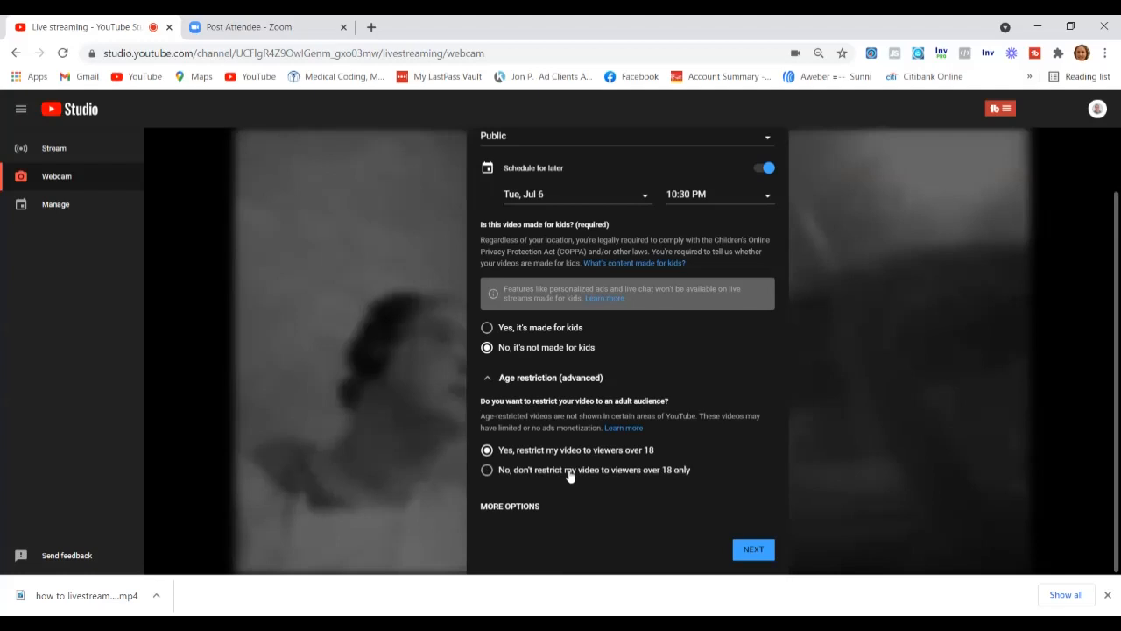
pyautogui.click(487, 469)
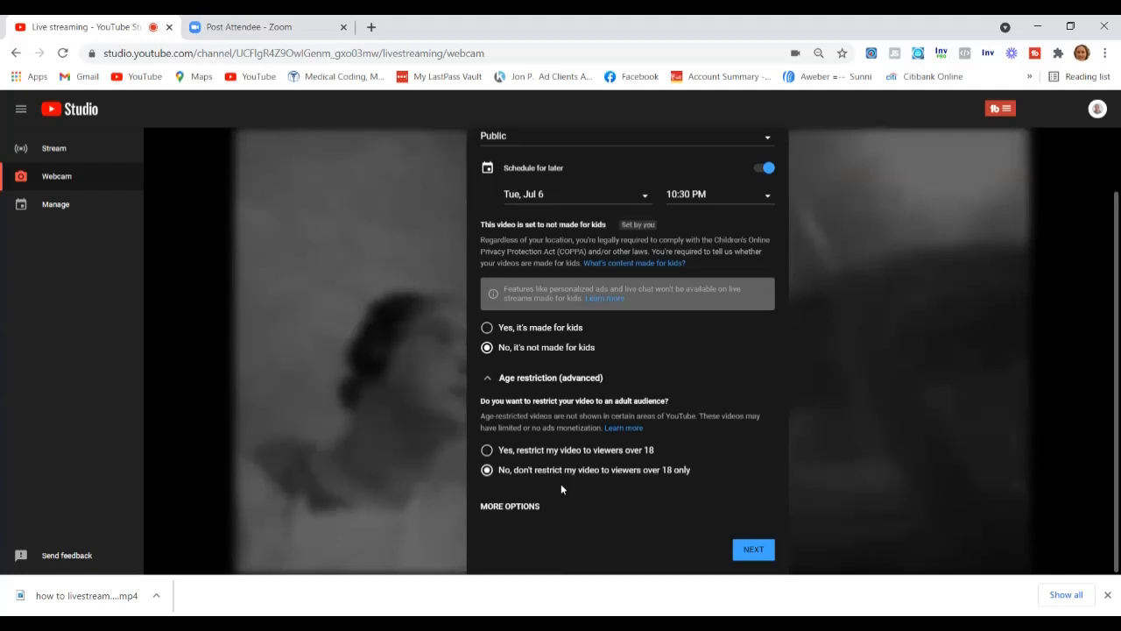
pyautogui.moveTo(651, 506)
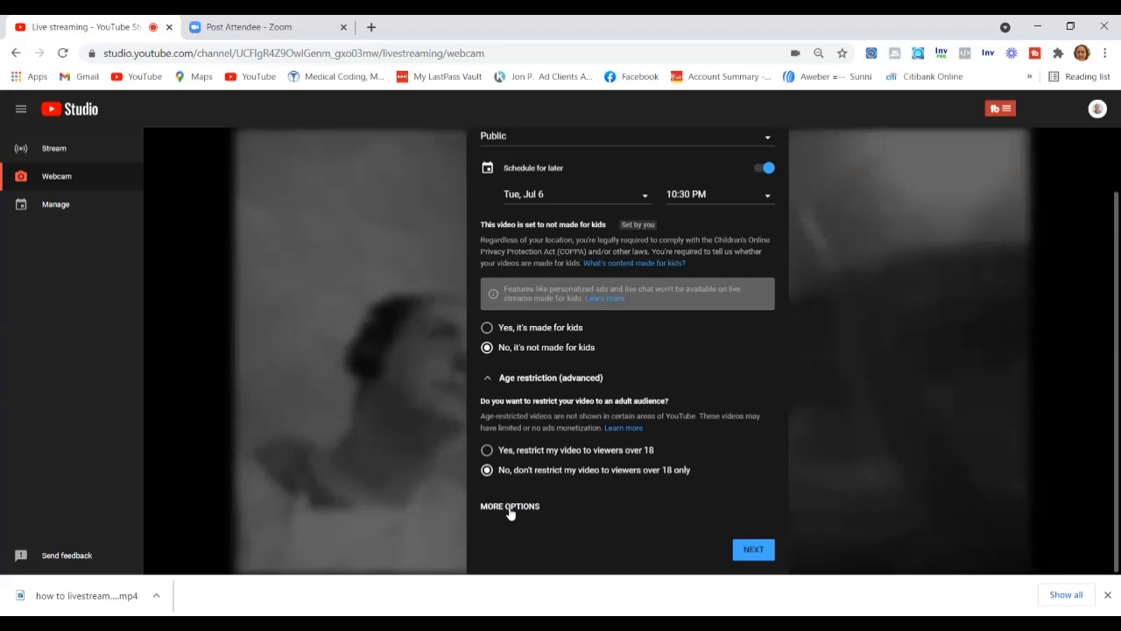
# - Reveal more options and enter the description 'Tuesday Night Livestream Digital Marketing with Sunni :)'
pyautogui.click(510, 505)
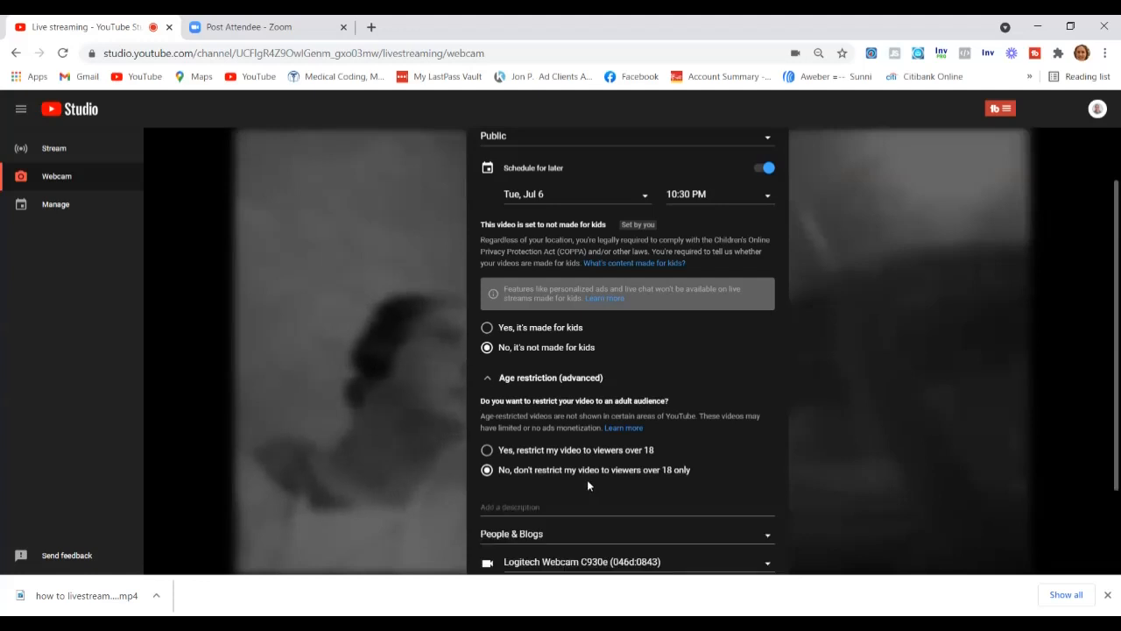
pyautogui.scroll(-3)
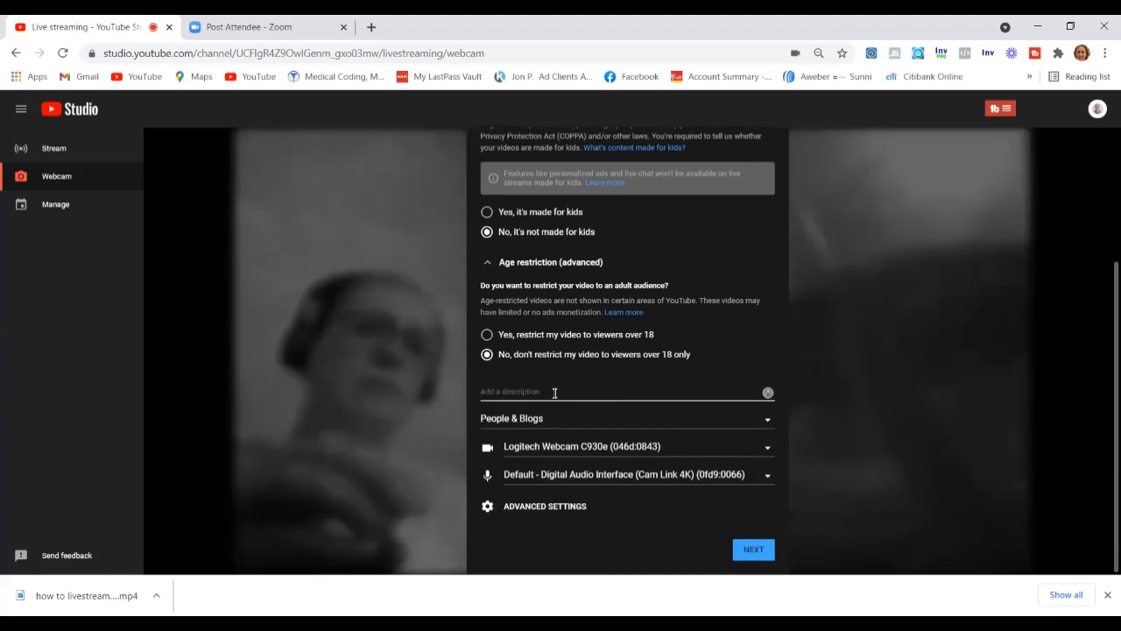
pyautogui.write('Tuesday')
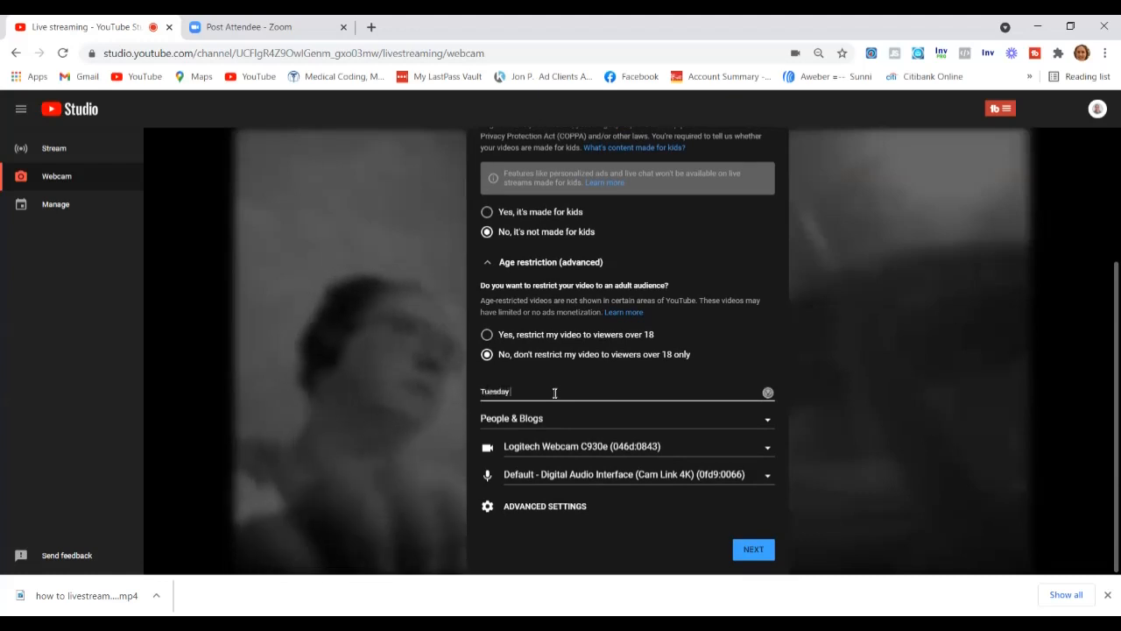
pyautogui.write('Night q&a')
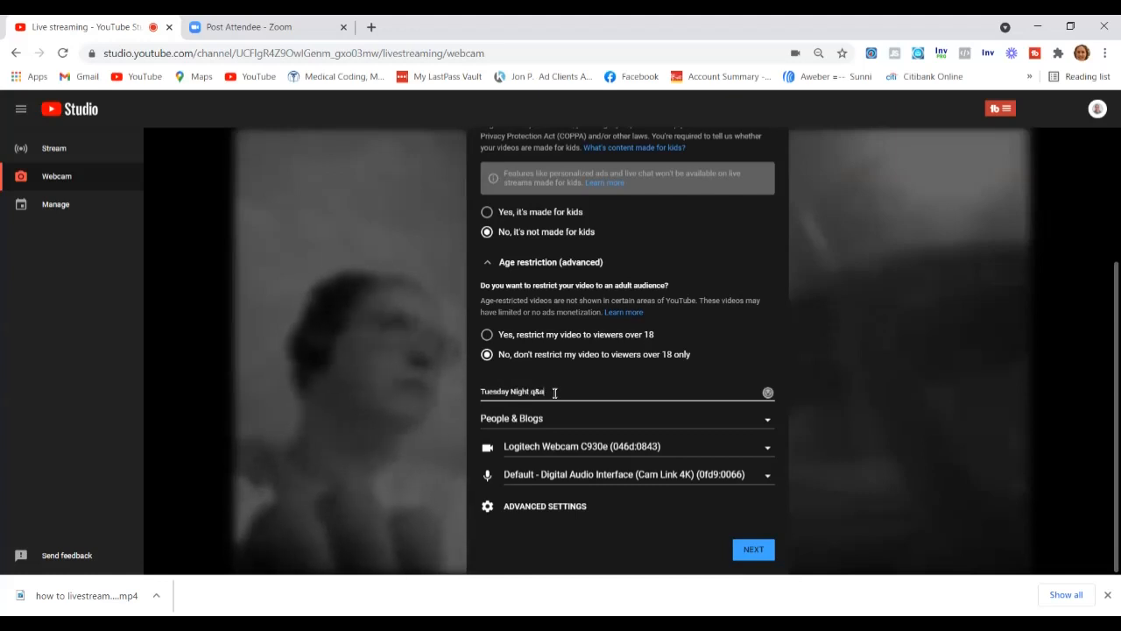
pyautogui.write('Livestream')
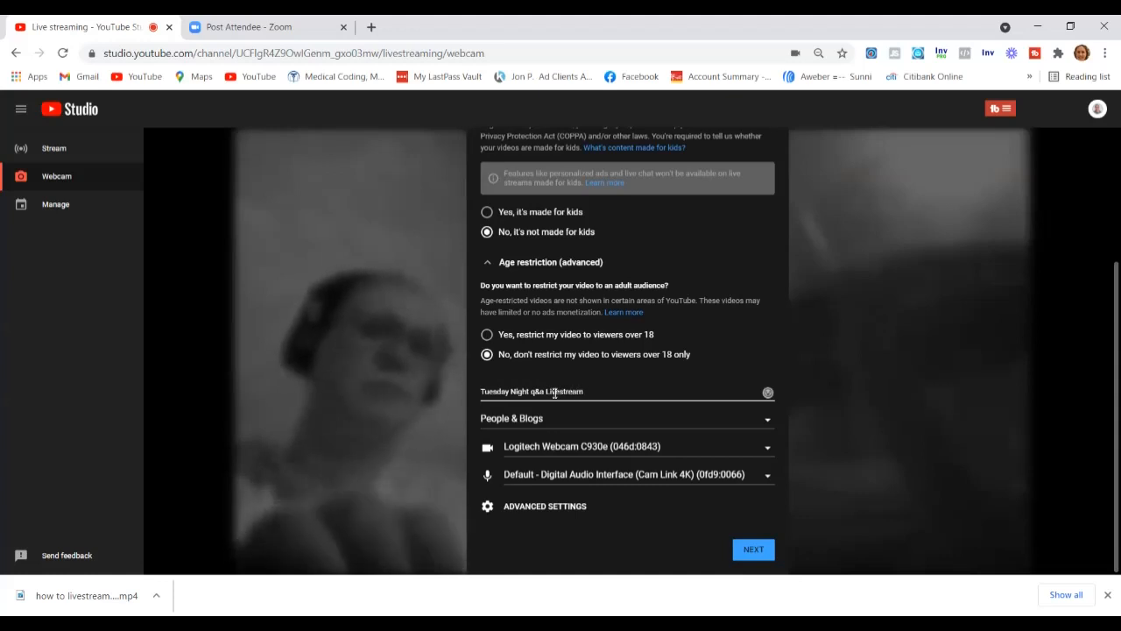
pyautogui.write('Digital Marketing')
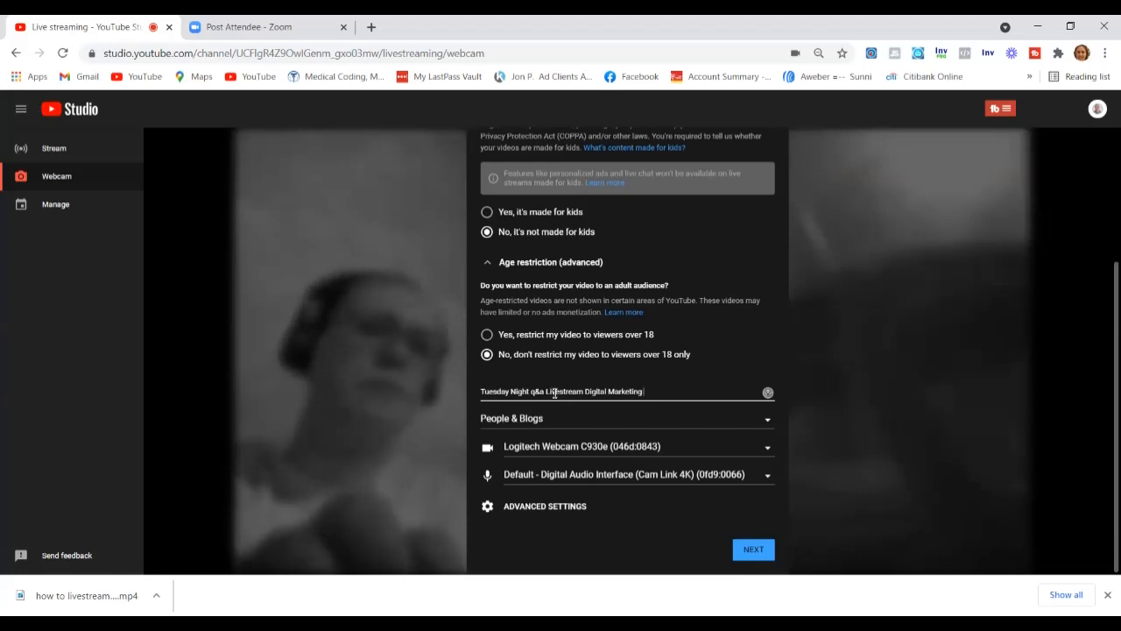
pyautogui.write('with Sunni')
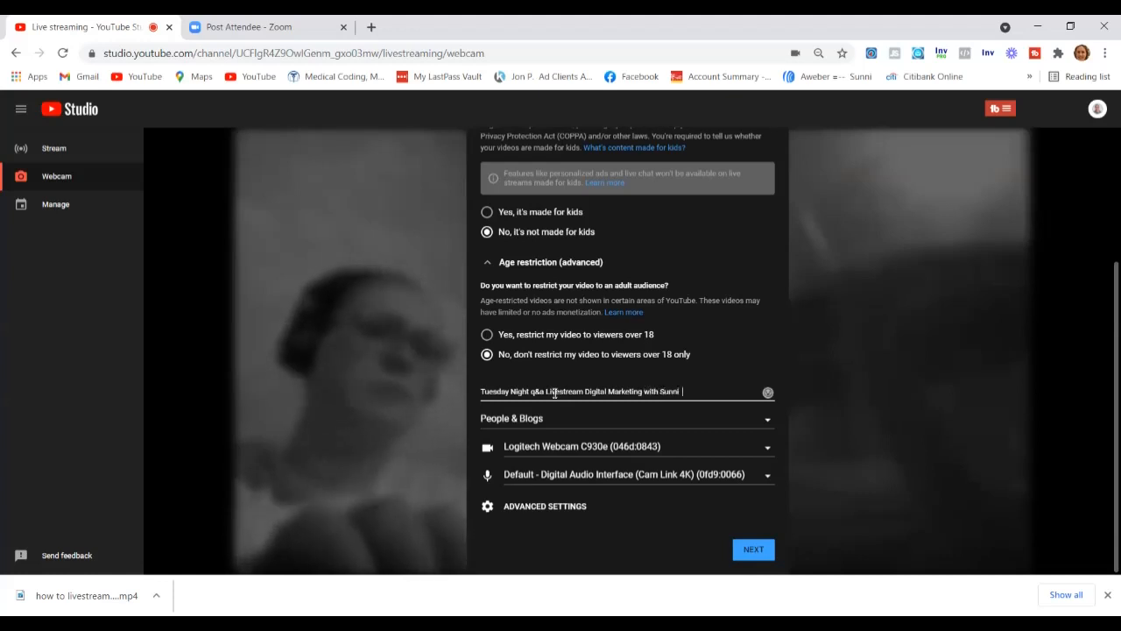
pyautogui.write(':)')
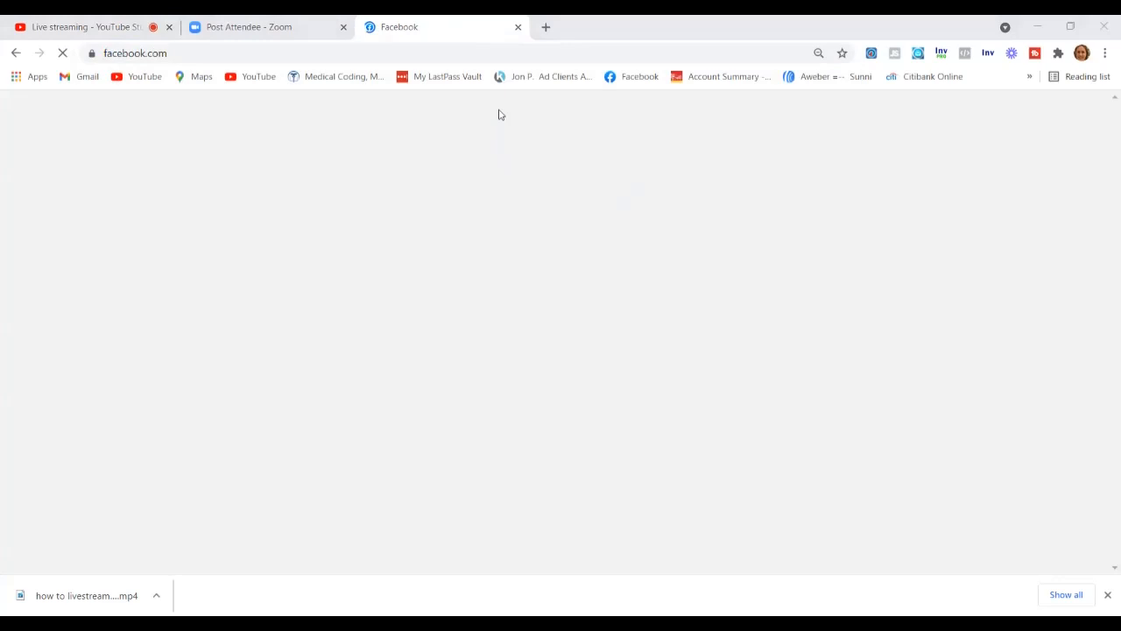
# - Copy the Facebook profile URL from the address bar and return to YouTube Studio
pyautogui.rightClick(135, 53)
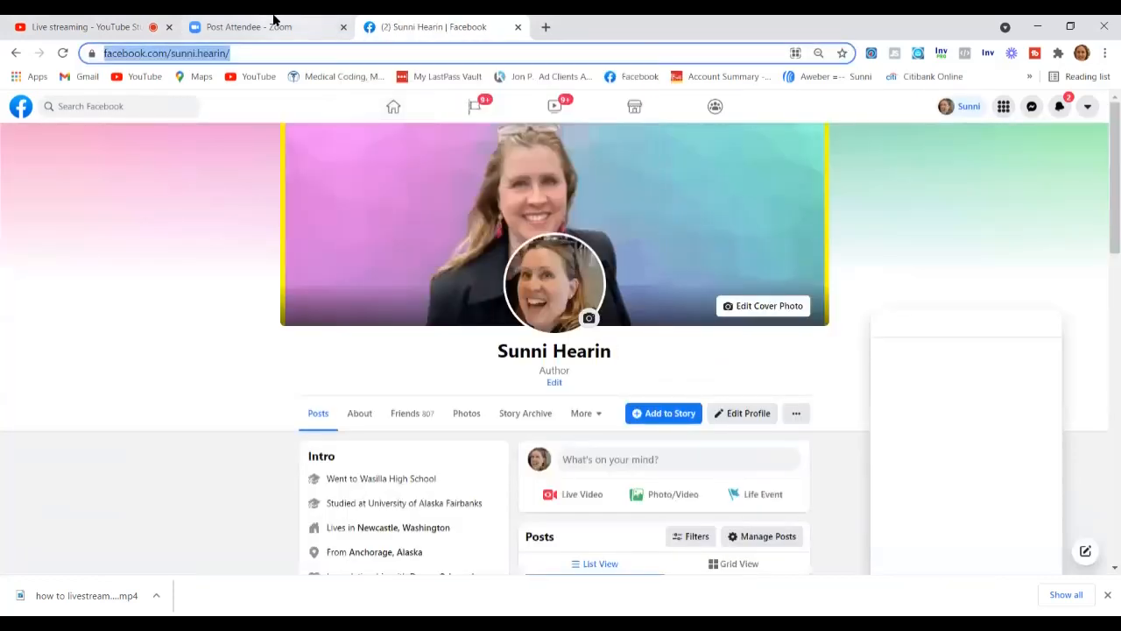
pyautogui.click(87, 26)
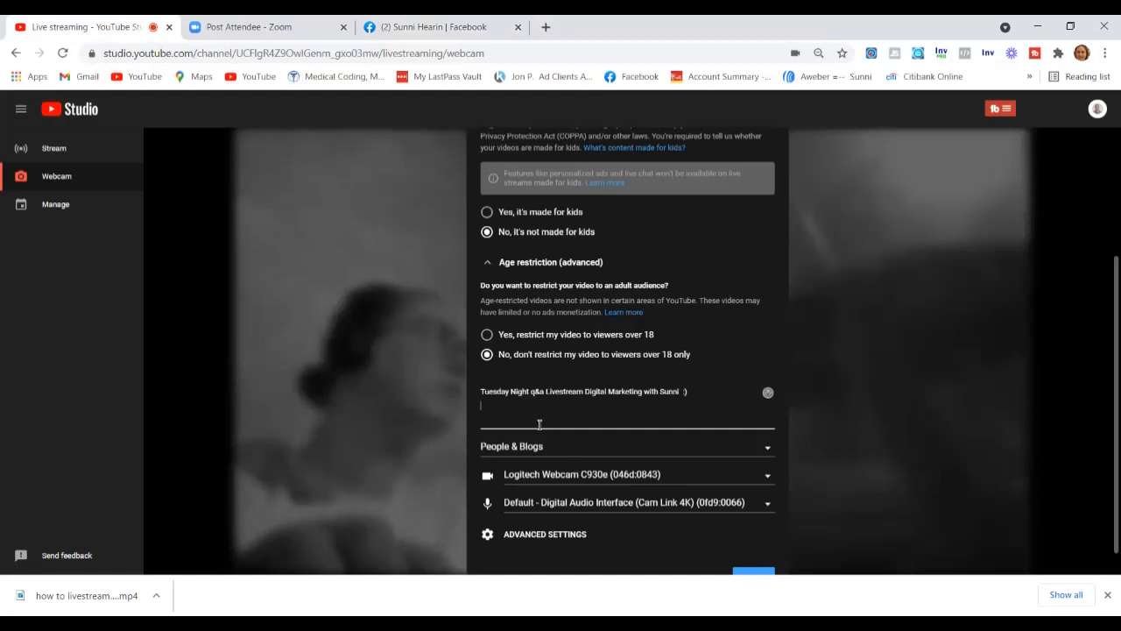
# - Paste the Facebook profile link after the 'Follow me on Facebook!' line in the description
pyautogui.rightClick(538, 407)
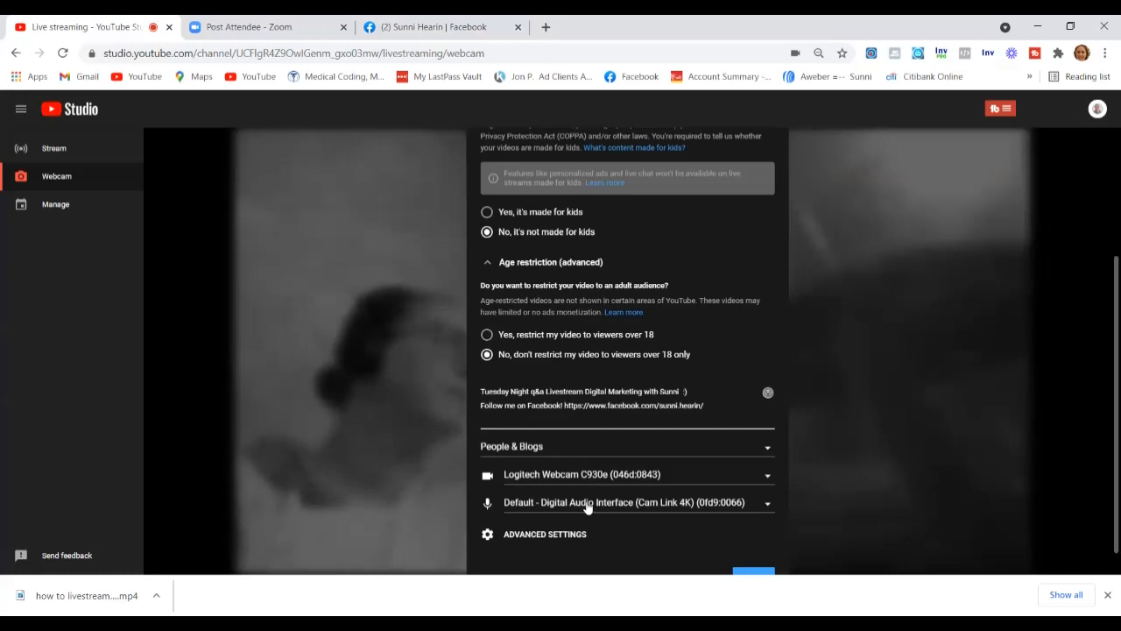
# - Choose the Blue Snowball as the stream microphone
pyautogui.click(626, 502)
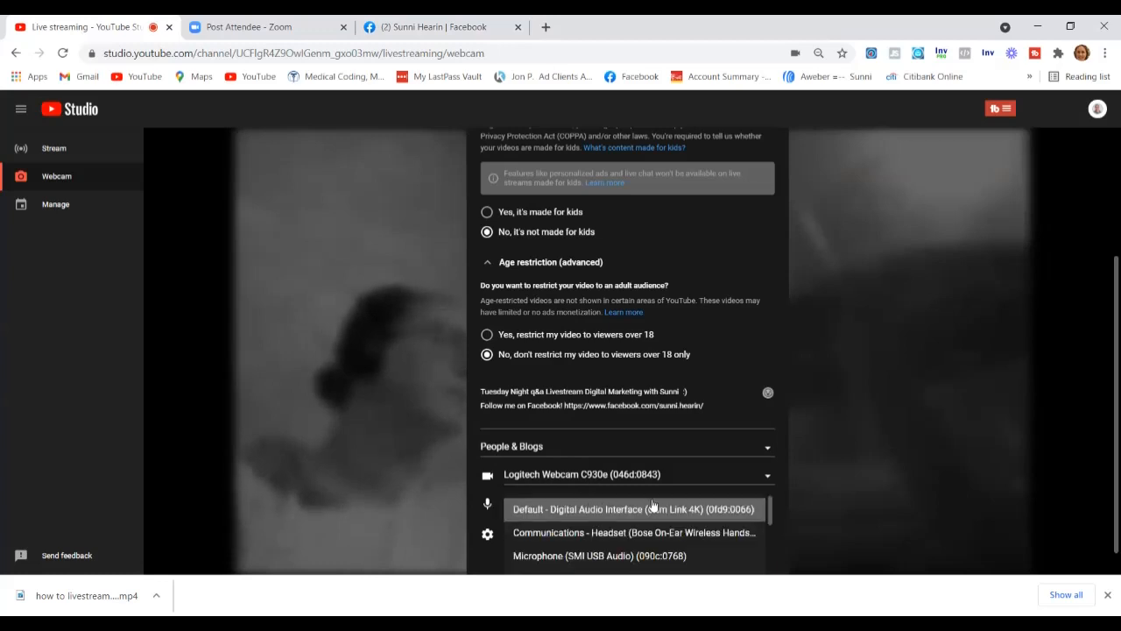
pyautogui.scroll(-3)
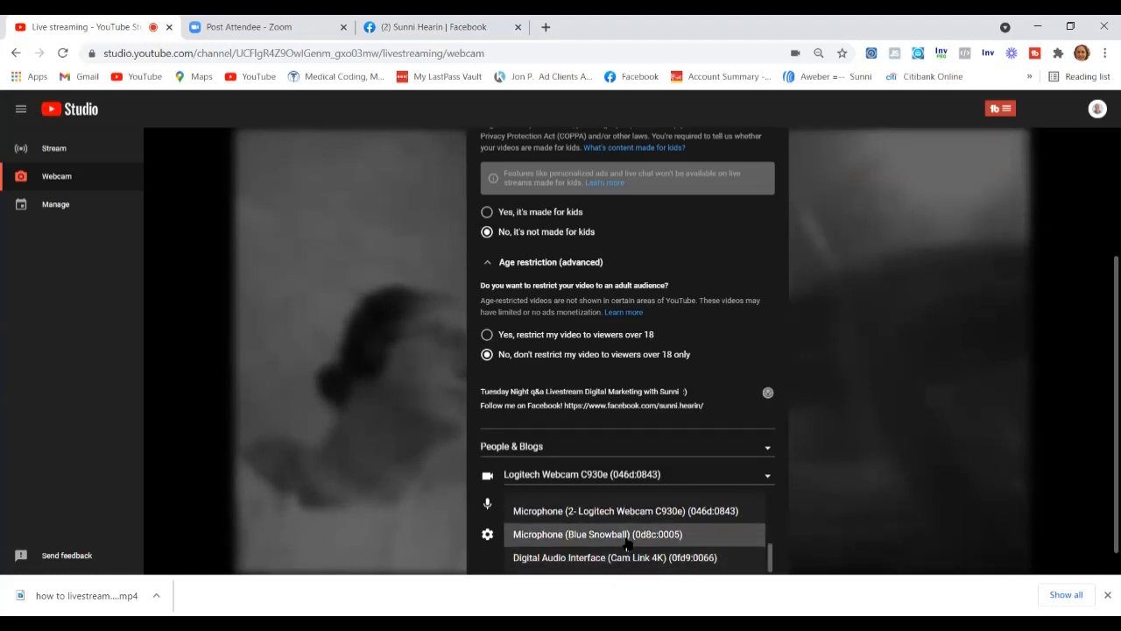
pyautogui.click(587, 533)
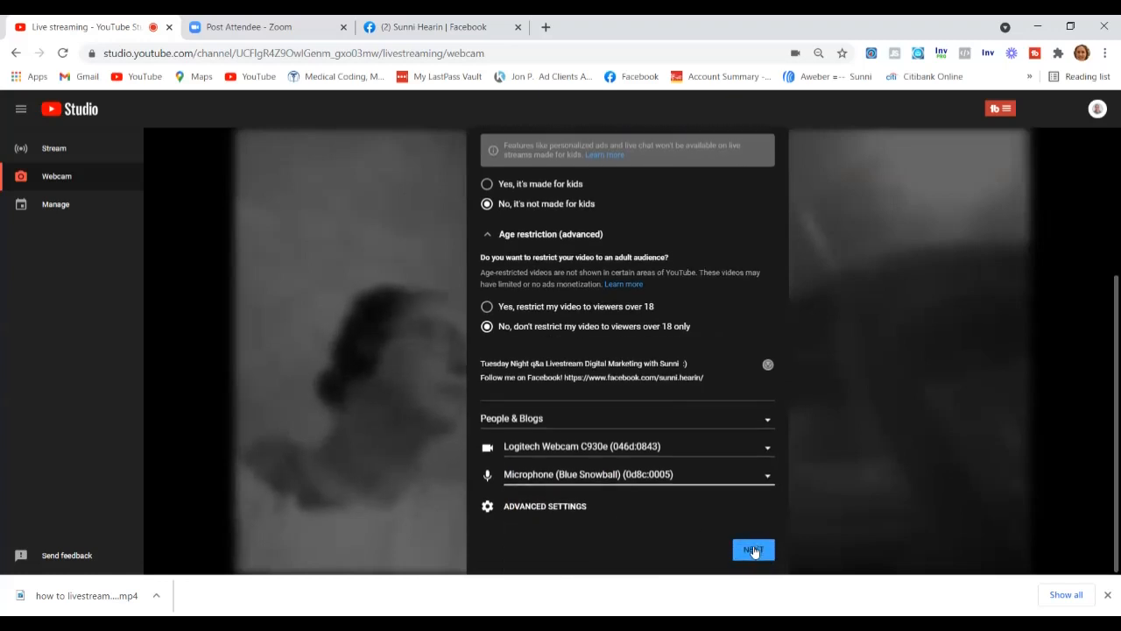
# - Continue to the stream preview and retake the thumbnail from the webcam
pyautogui.click(753, 549)
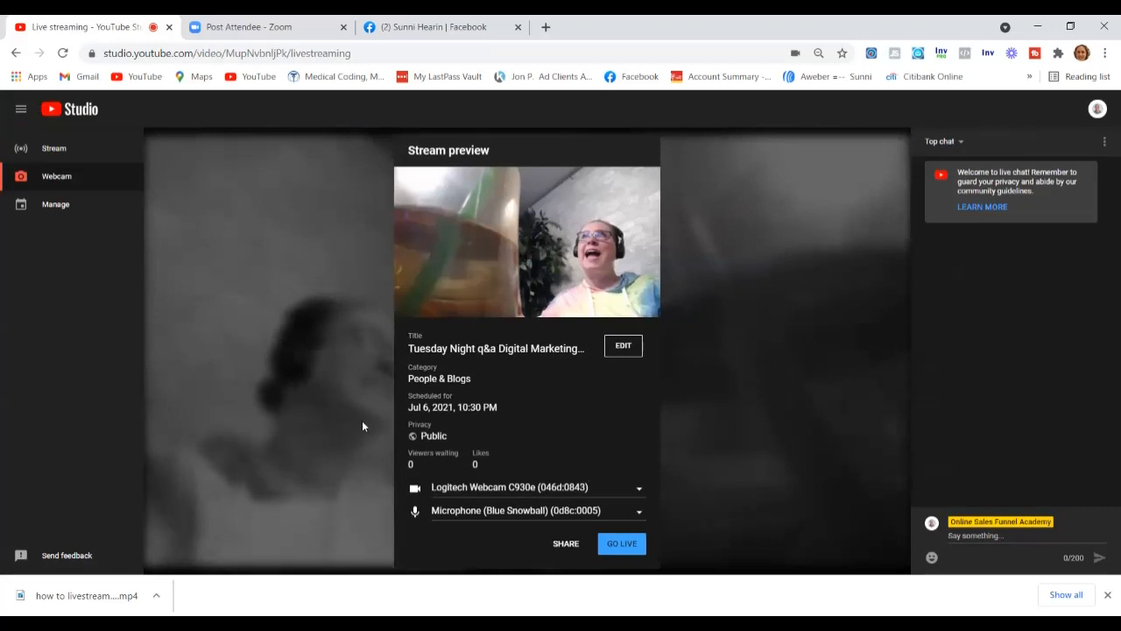
pyautogui.moveTo(337, 404)
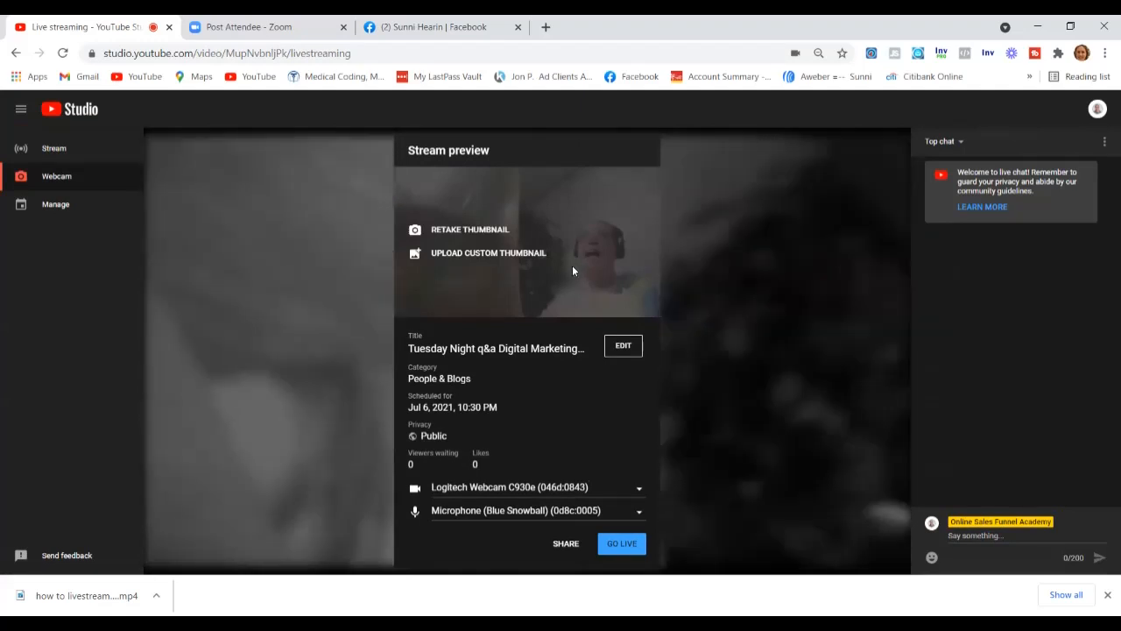
pyautogui.click(469, 230)
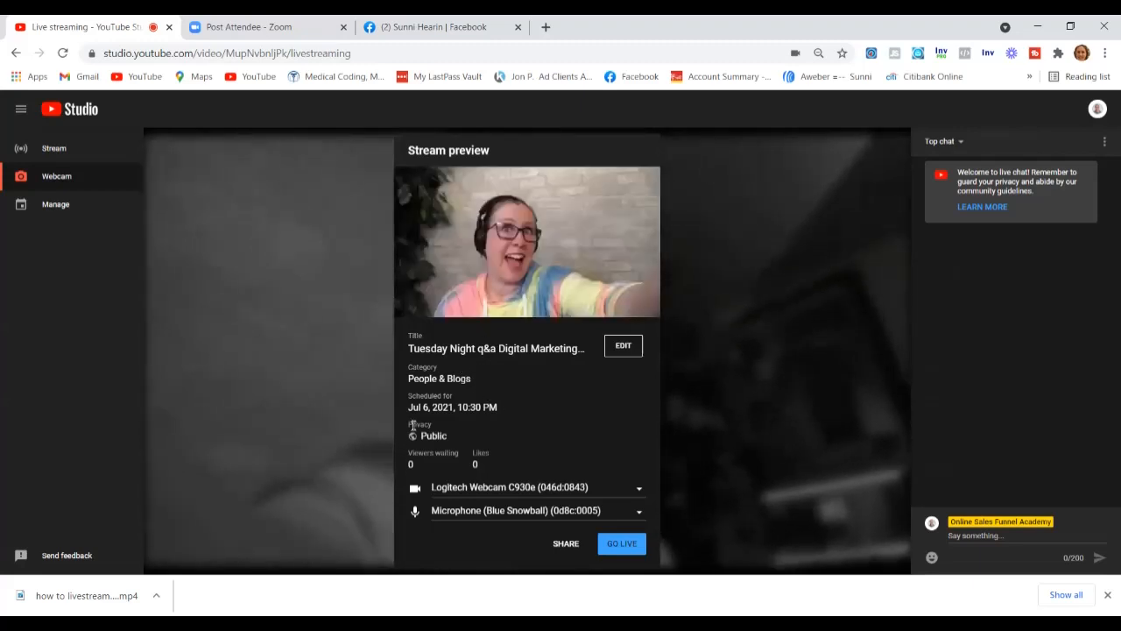
pyautogui.moveTo(495, 453)
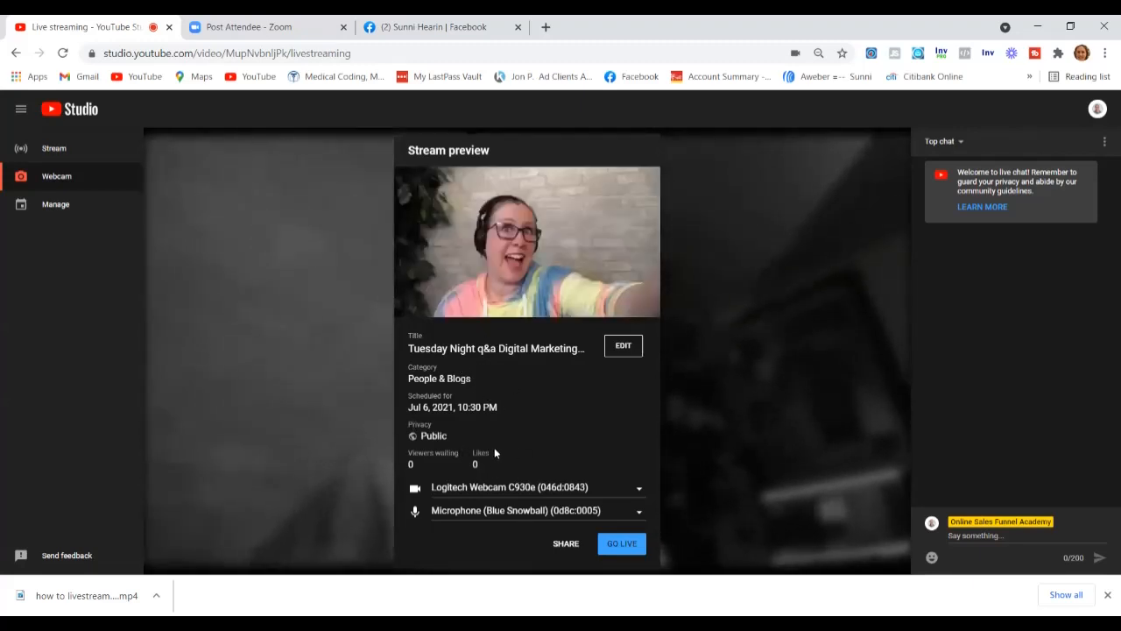
pyautogui.moveTo(476, 515)
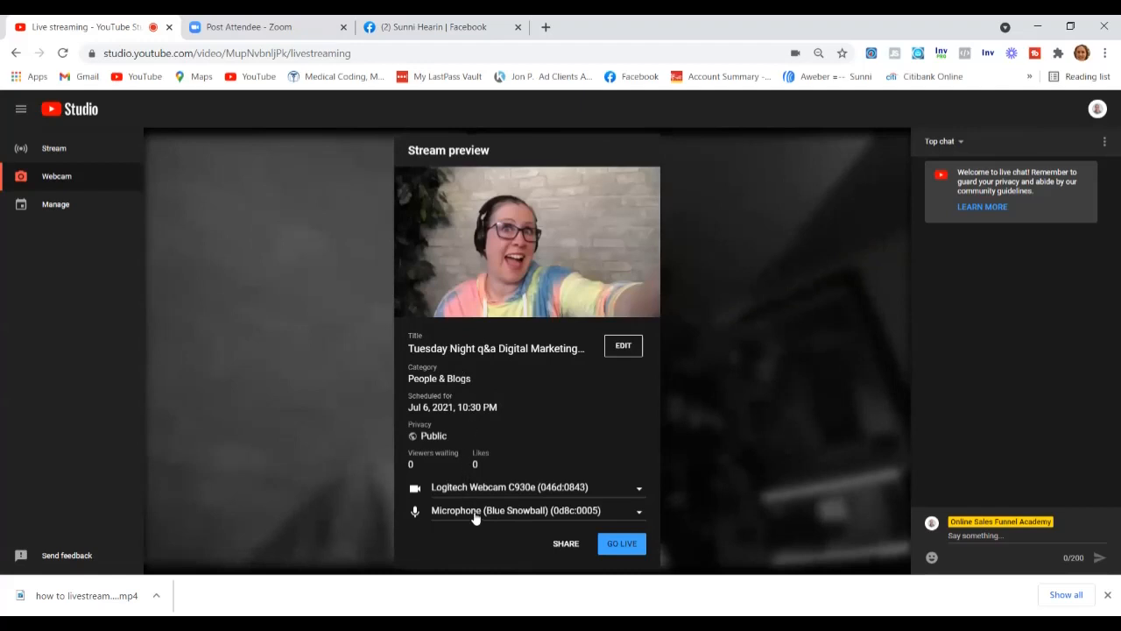
pyautogui.moveTo(479, 526)
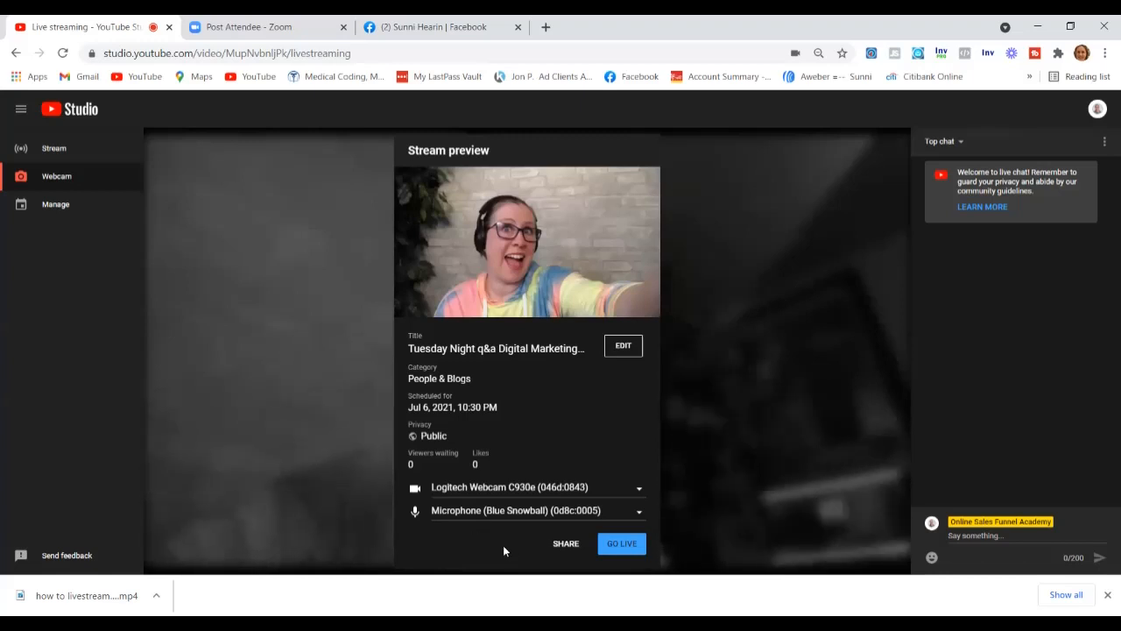
pyautogui.moveTo(482, 429)
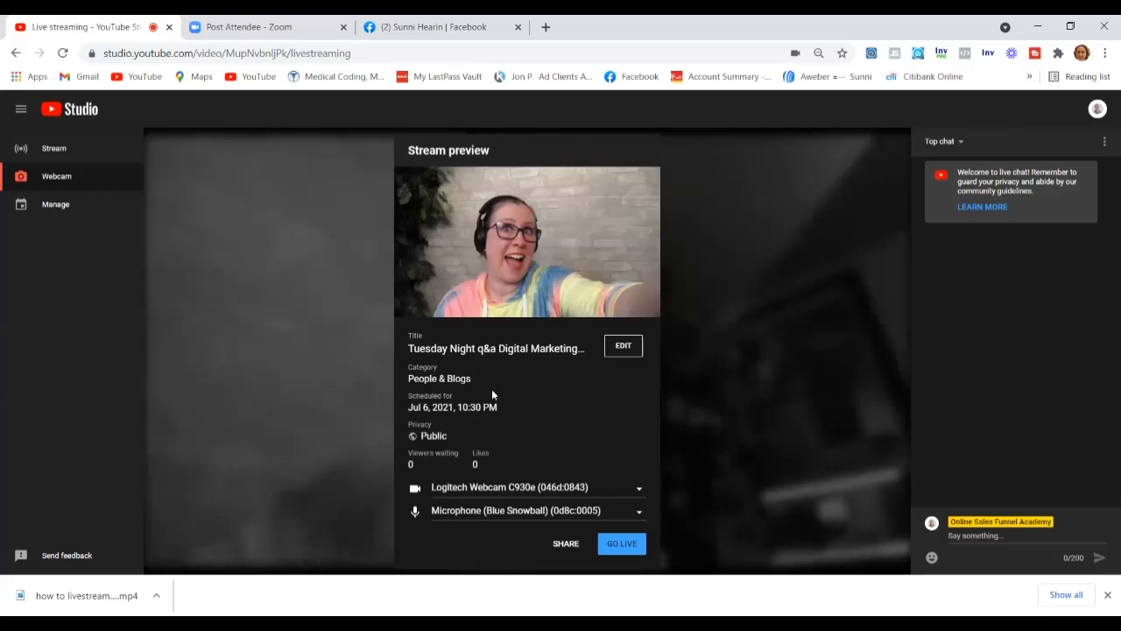
pyautogui.moveTo(460, 439)
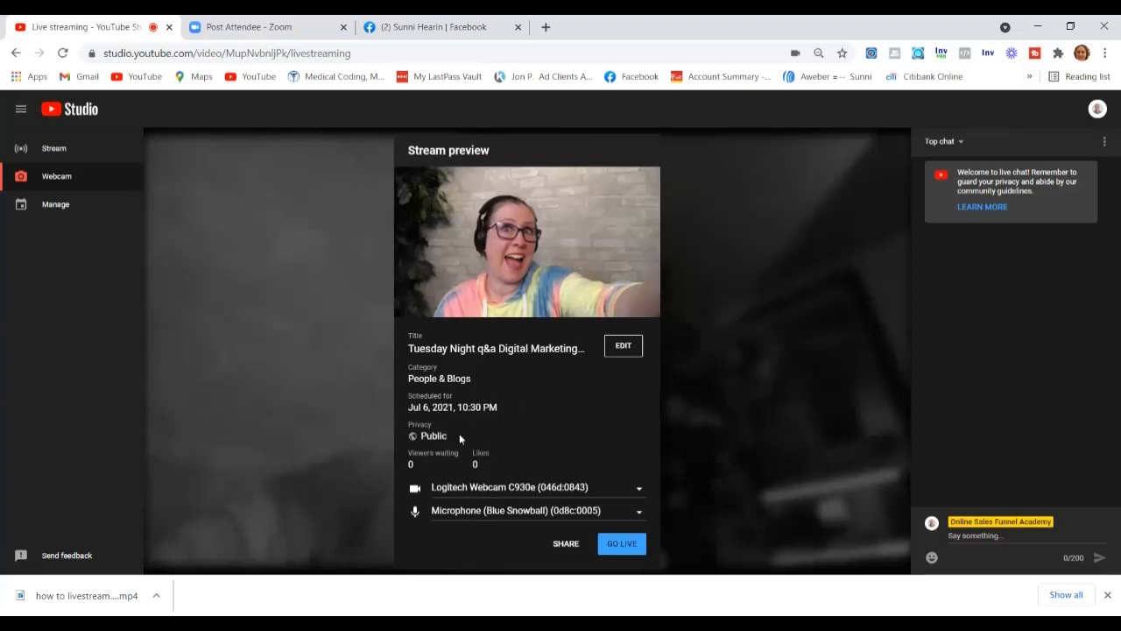
pyautogui.moveTo(487, 550)
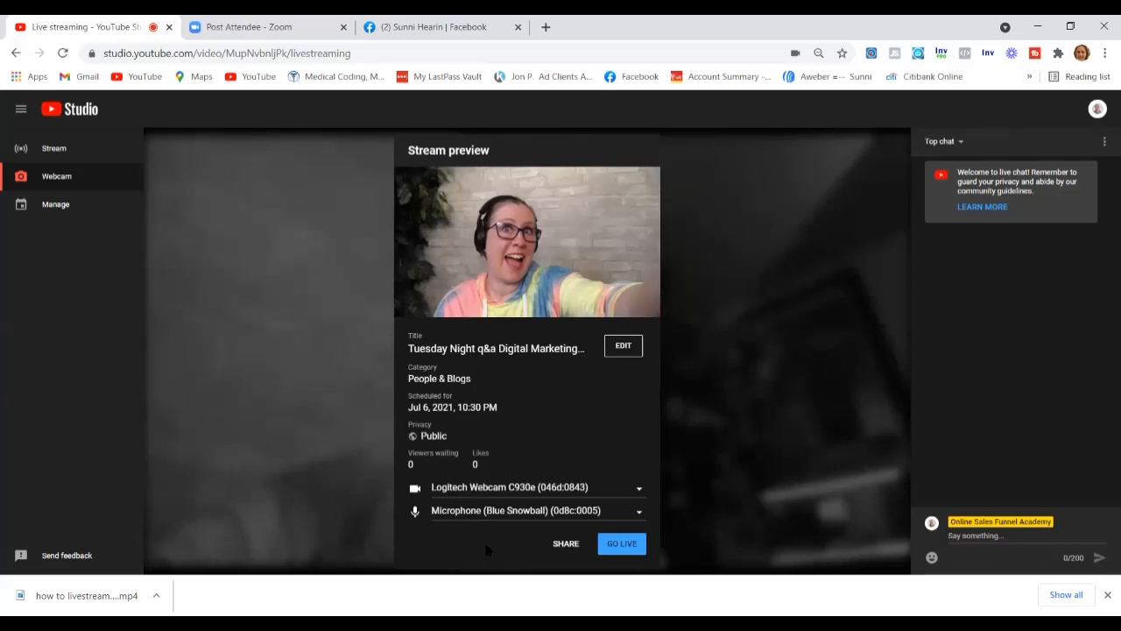
pyautogui.moveTo(214, 500)
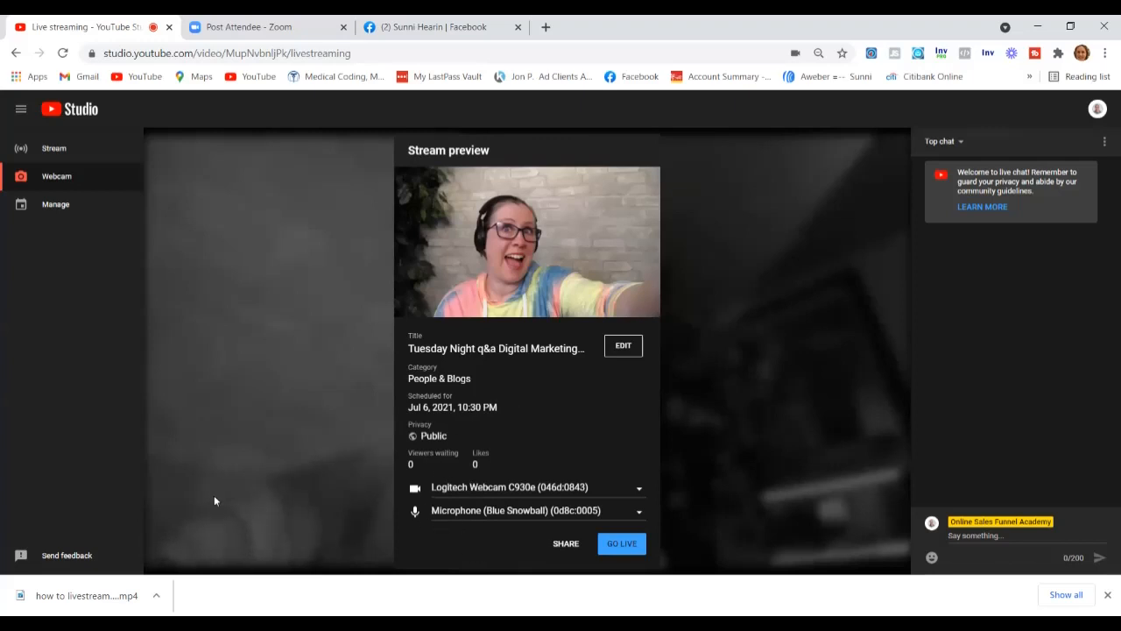
pyautogui.moveTo(158, 446)
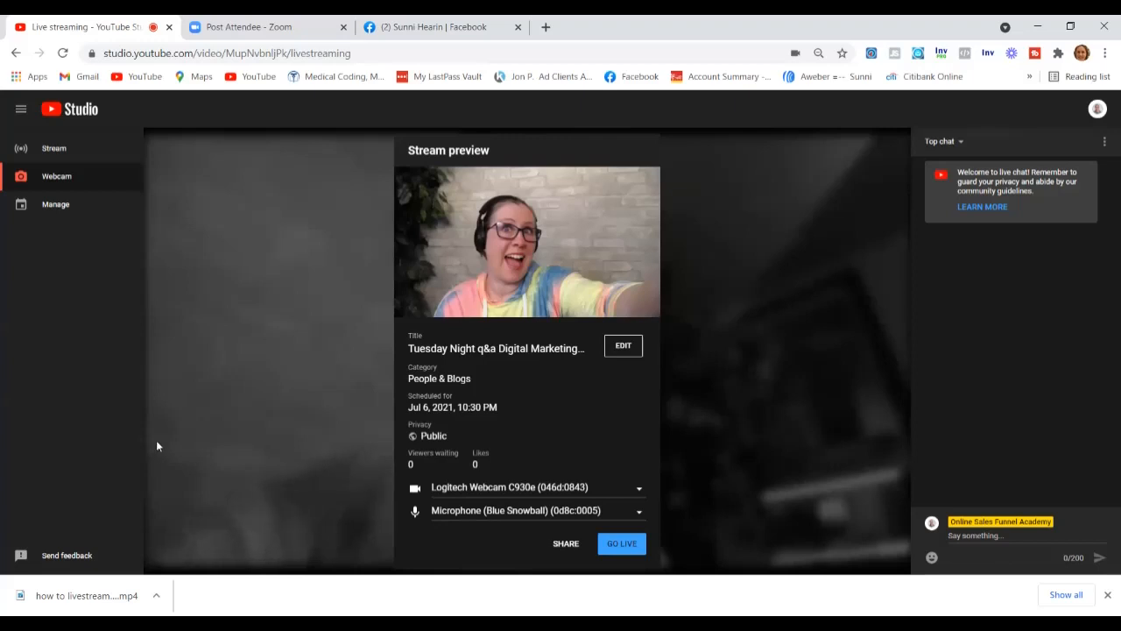
pyautogui.moveTo(158, 439)
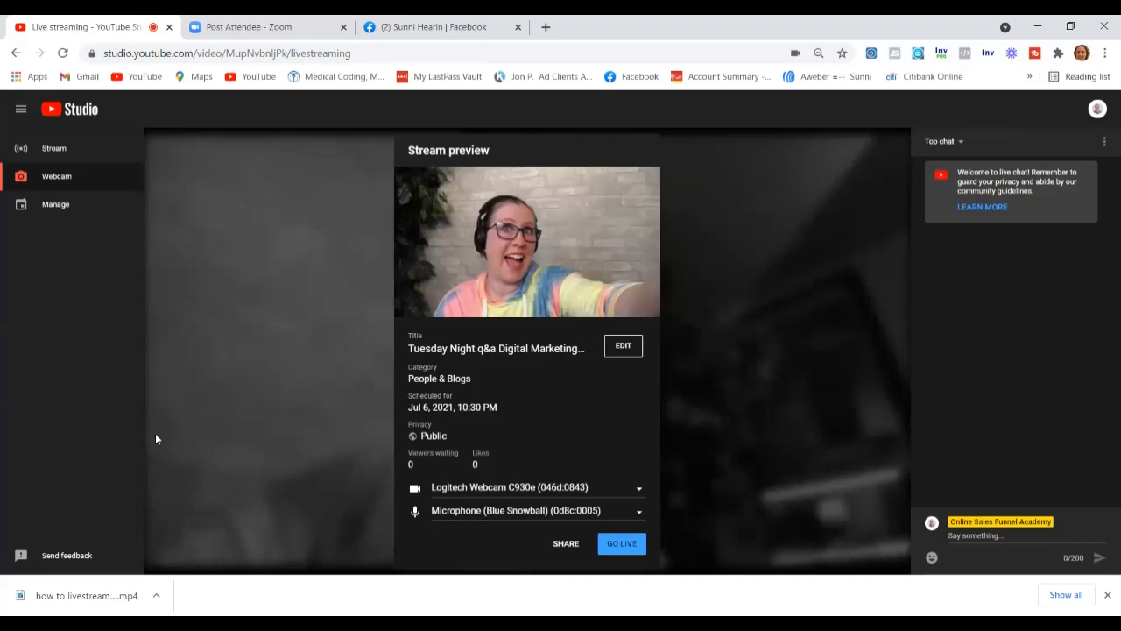
pyautogui.moveTo(230, 423)
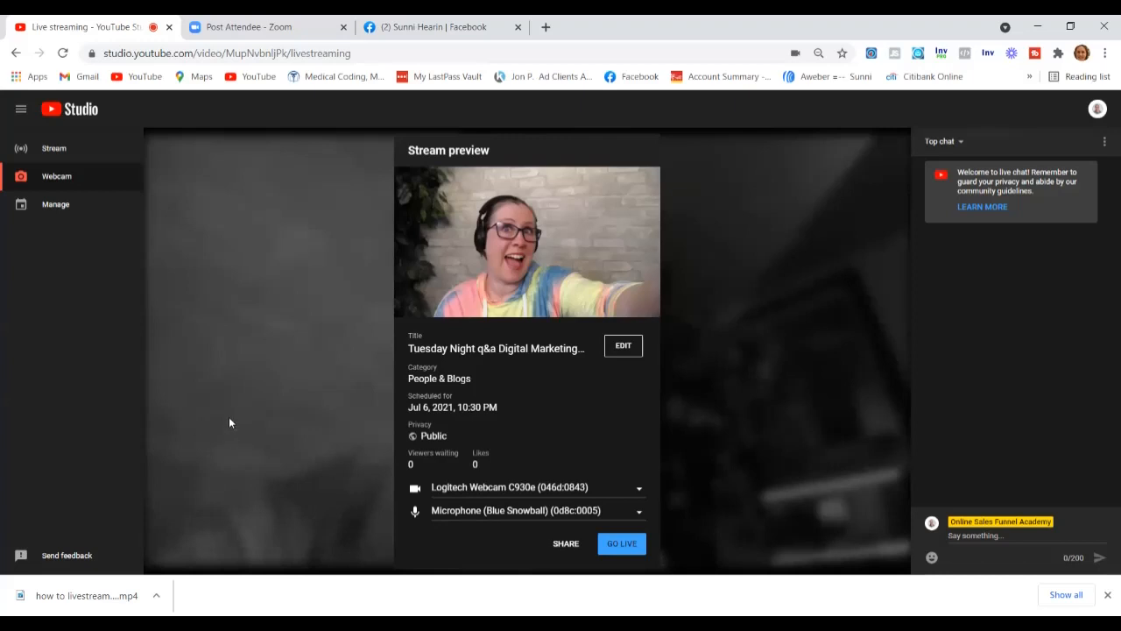
pyautogui.moveTo(233, 442)
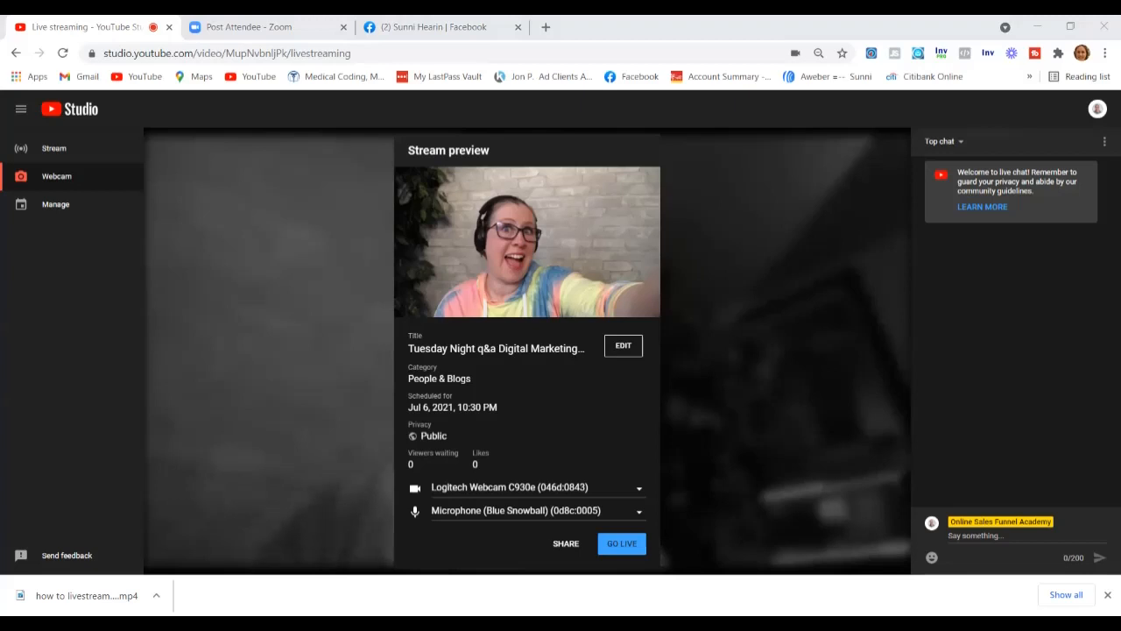
pyautogui.moveTo(761, 278)
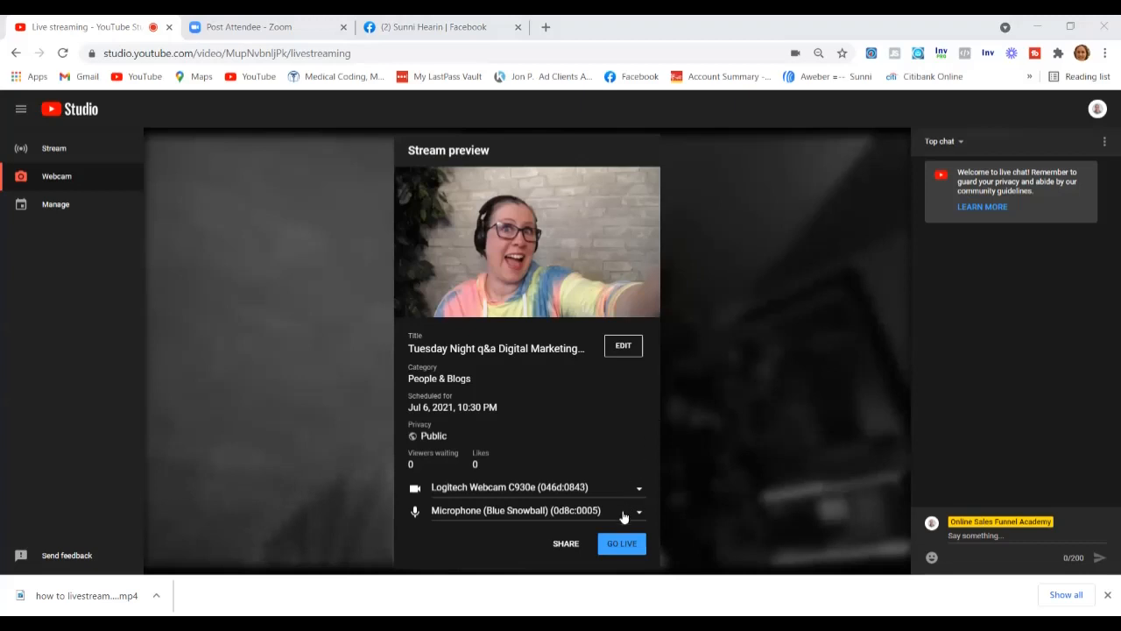
pyautogui.moveTo(543, 509)
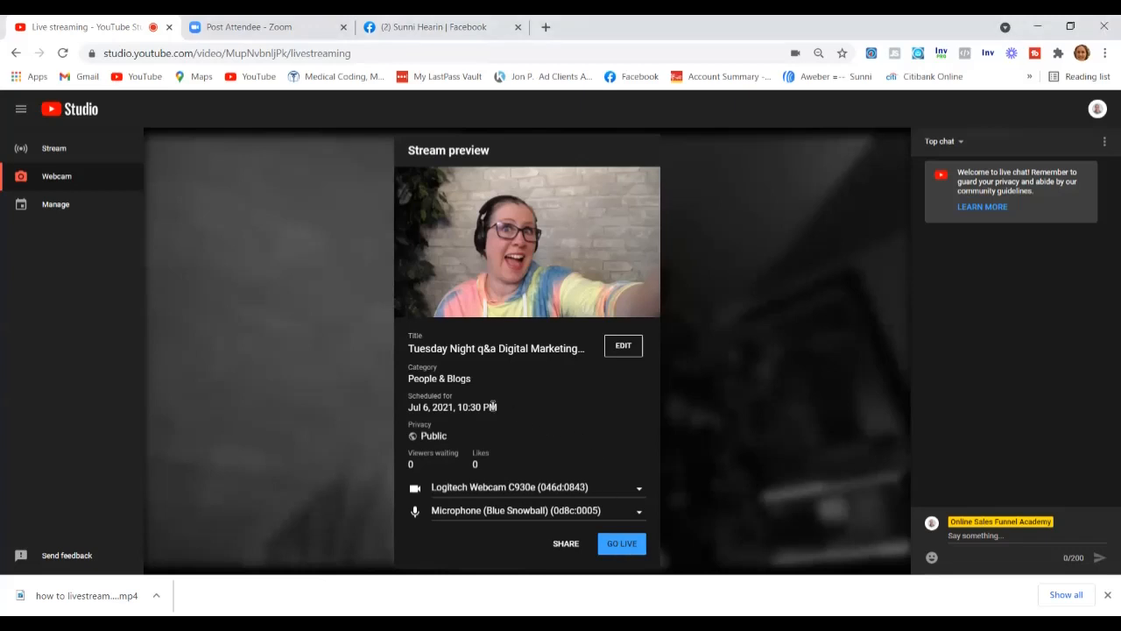
pyautogui.moveTo(624, 348)
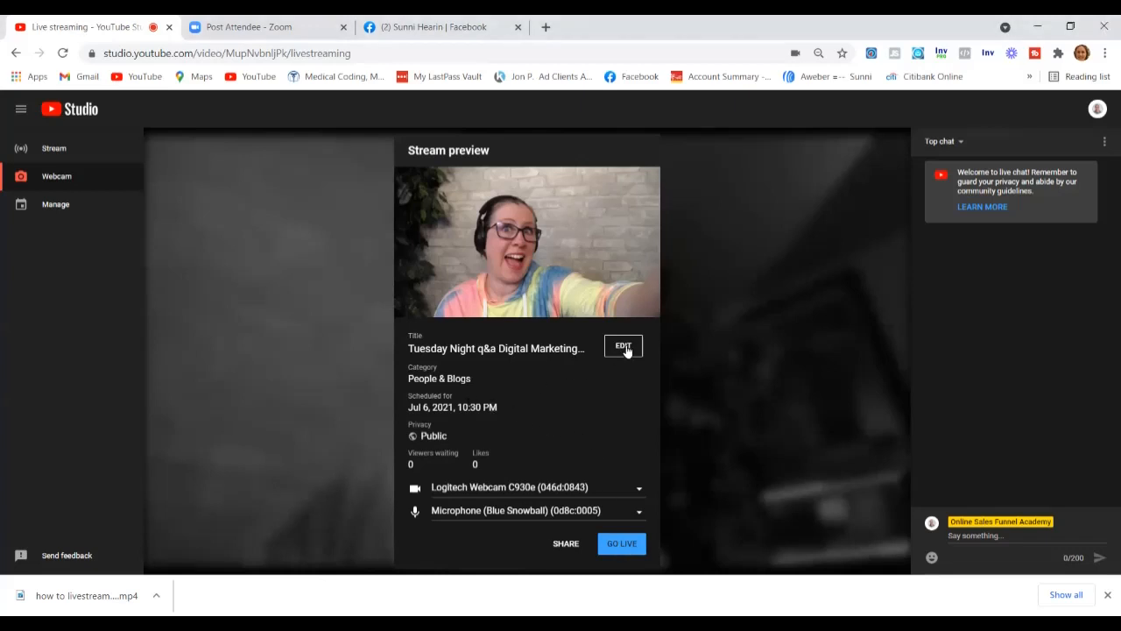
# - Review the stream details in Edit settings and save them
pyautogui.click(623, 345)
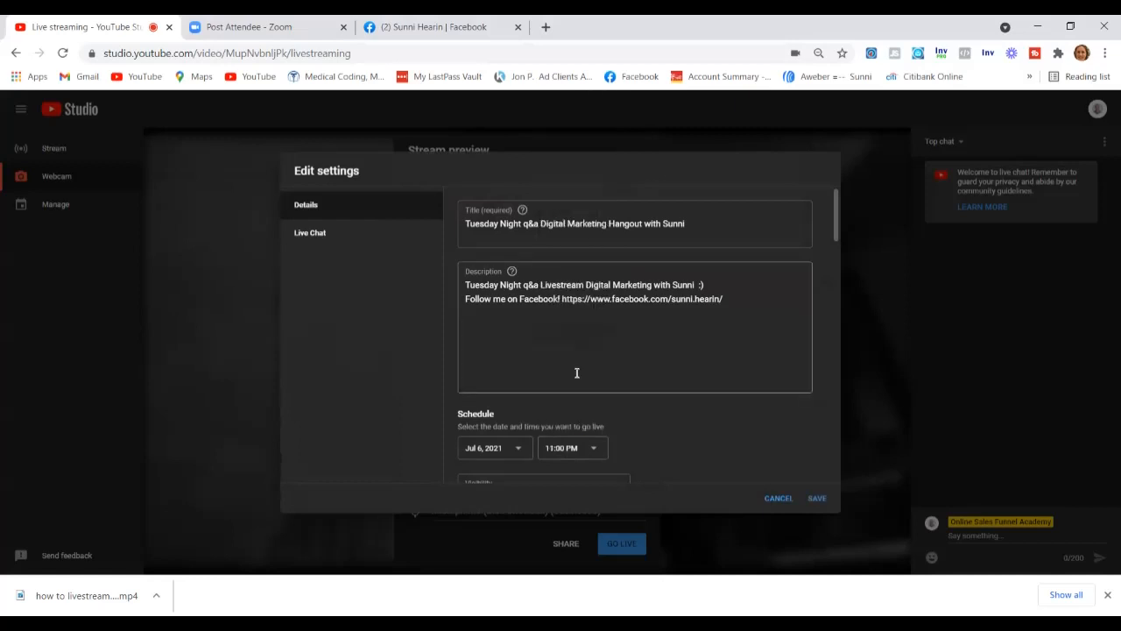
pyautogui.scroll(-3)
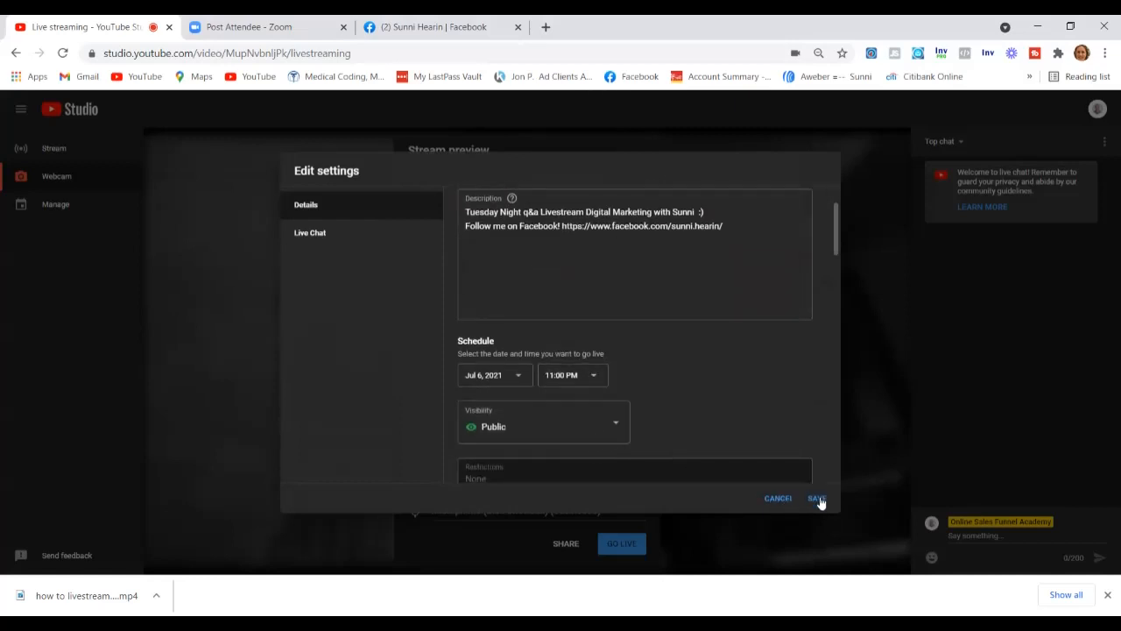
pyautogui.click(815, 497)
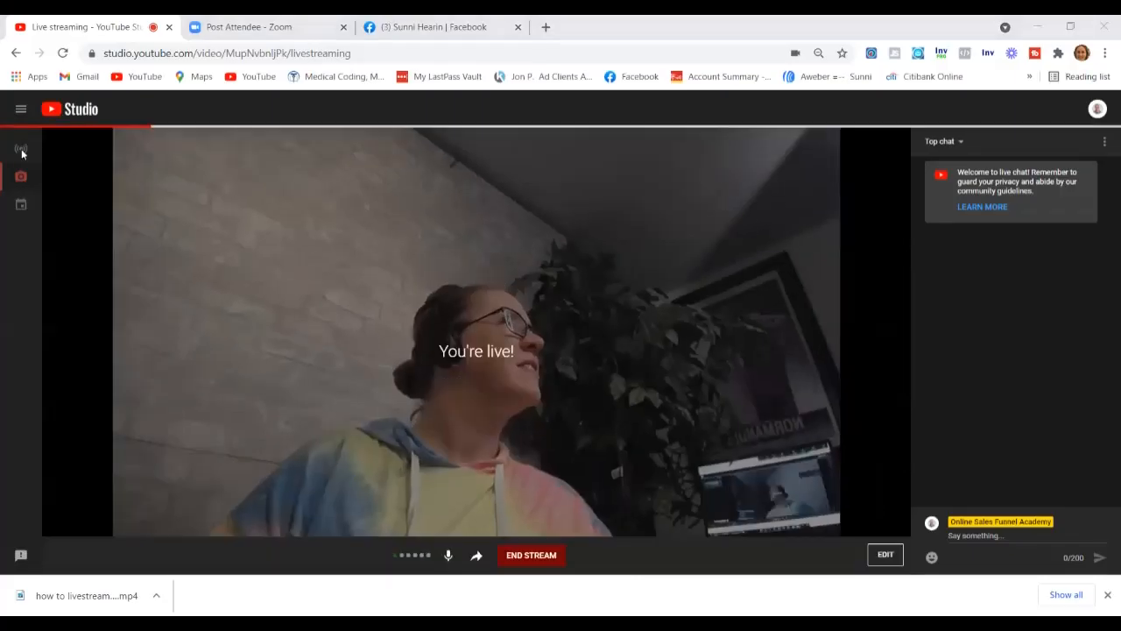